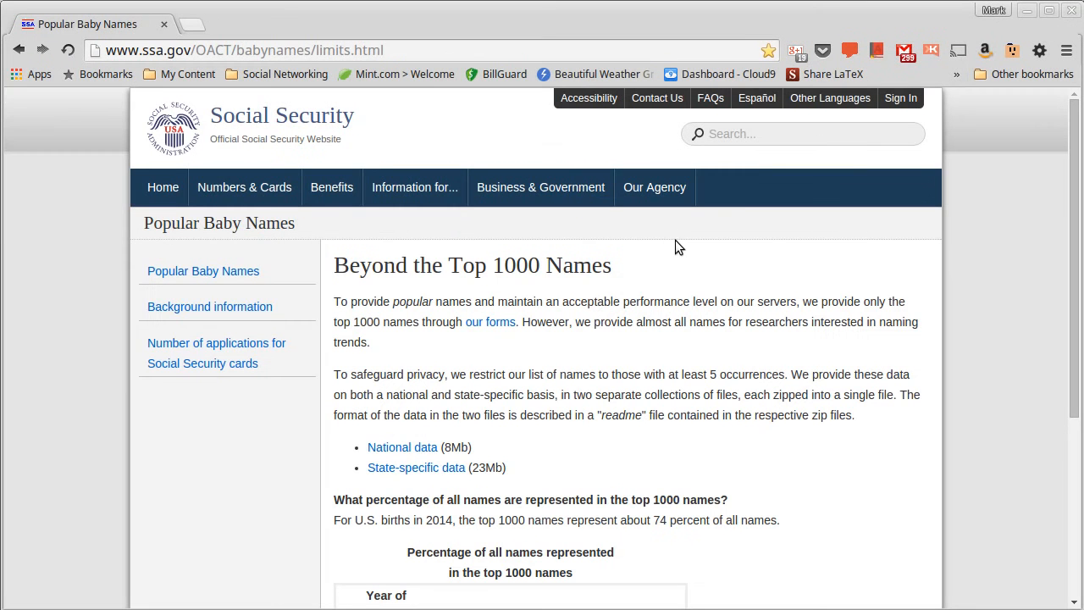
mouse_move(691, 322)
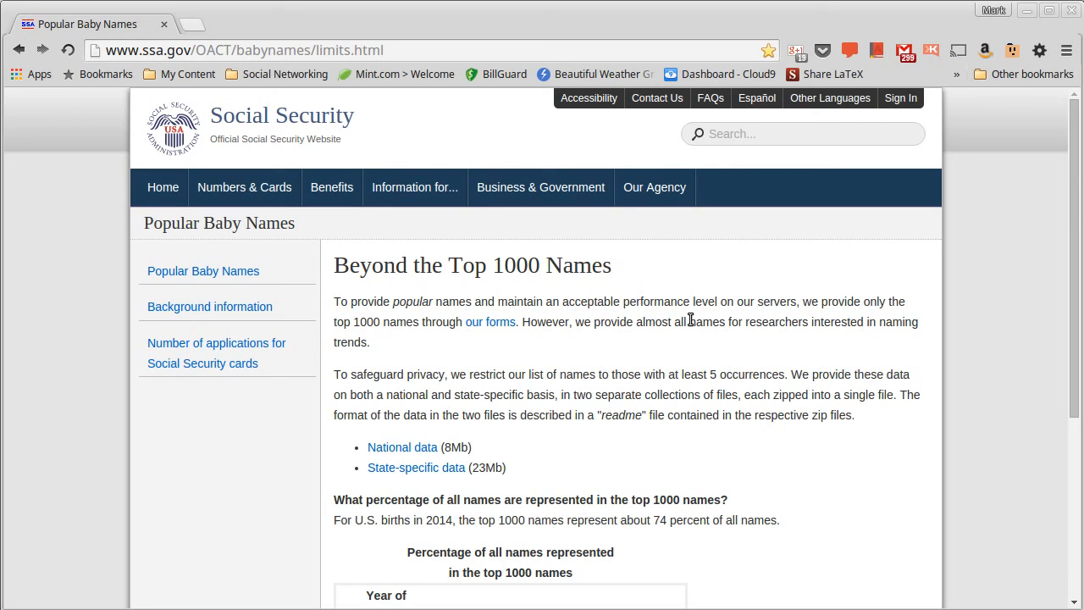
mouse_move(132, 66)
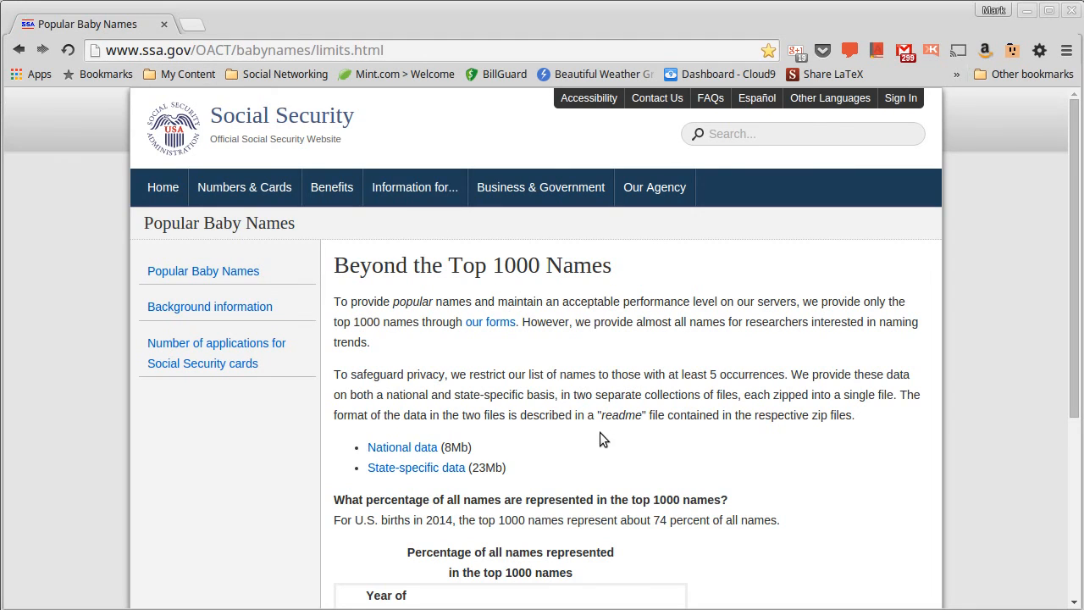
mouse_move(413, 471)
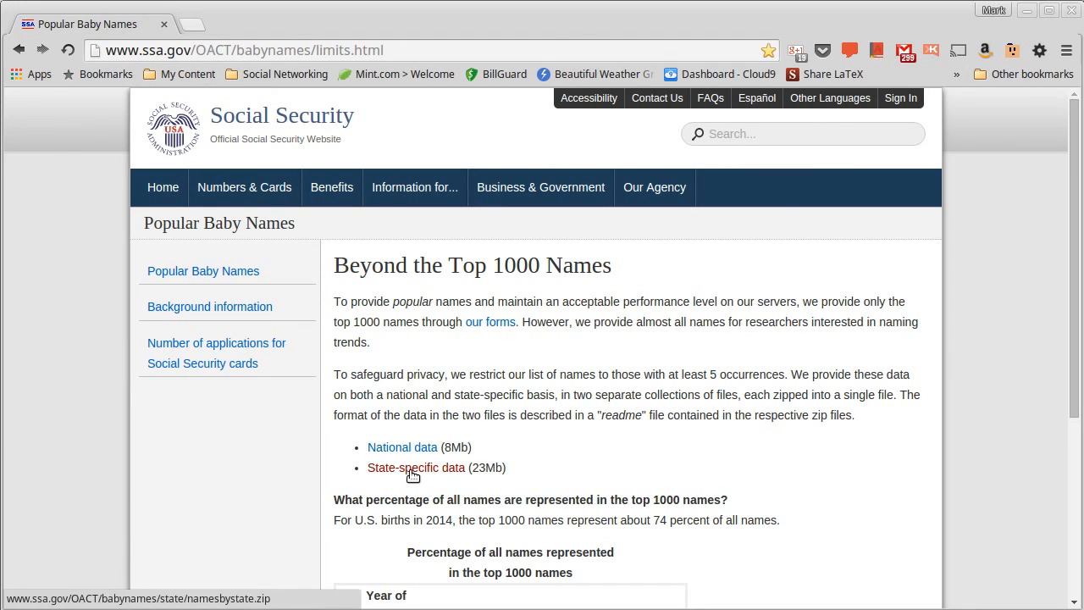
Step: Download namesbystate.zip via the State-specific data (23Mb) link on the SSA page
click(417, 467)
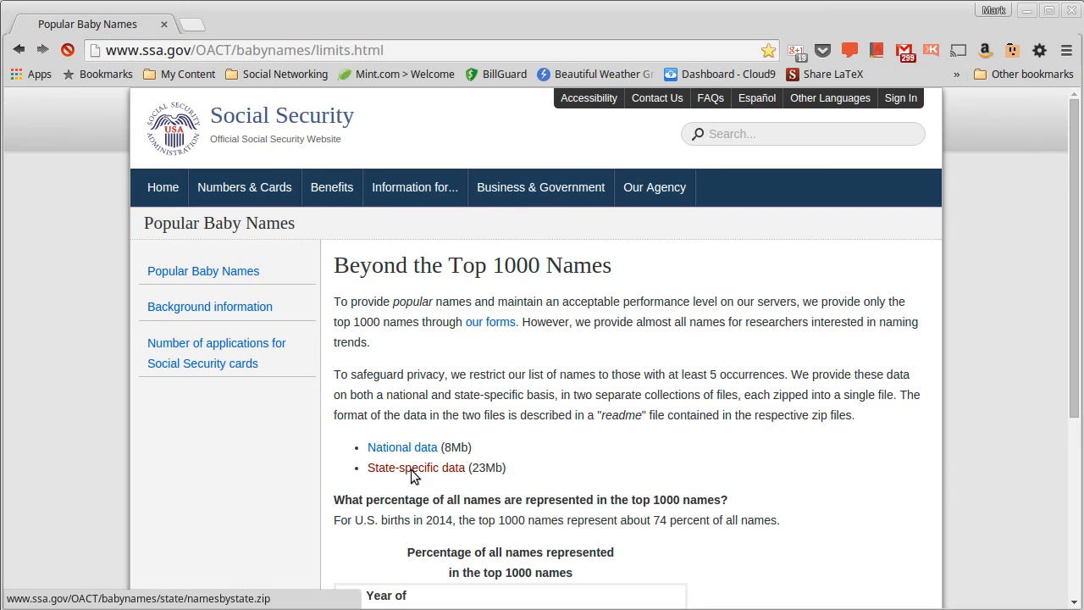
click(417, 468)
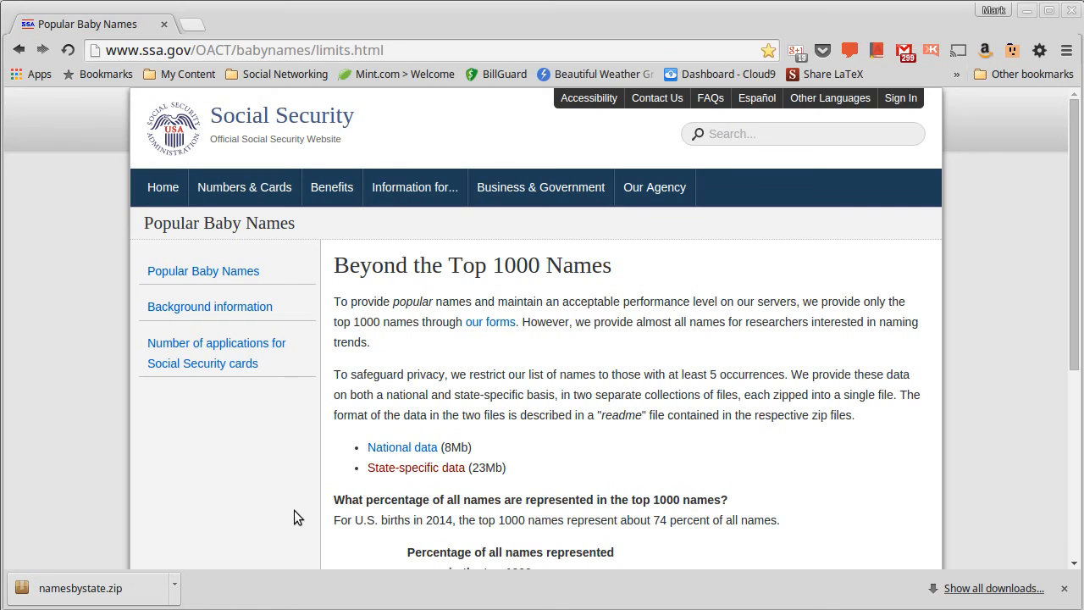
mouse_move(657, 294)
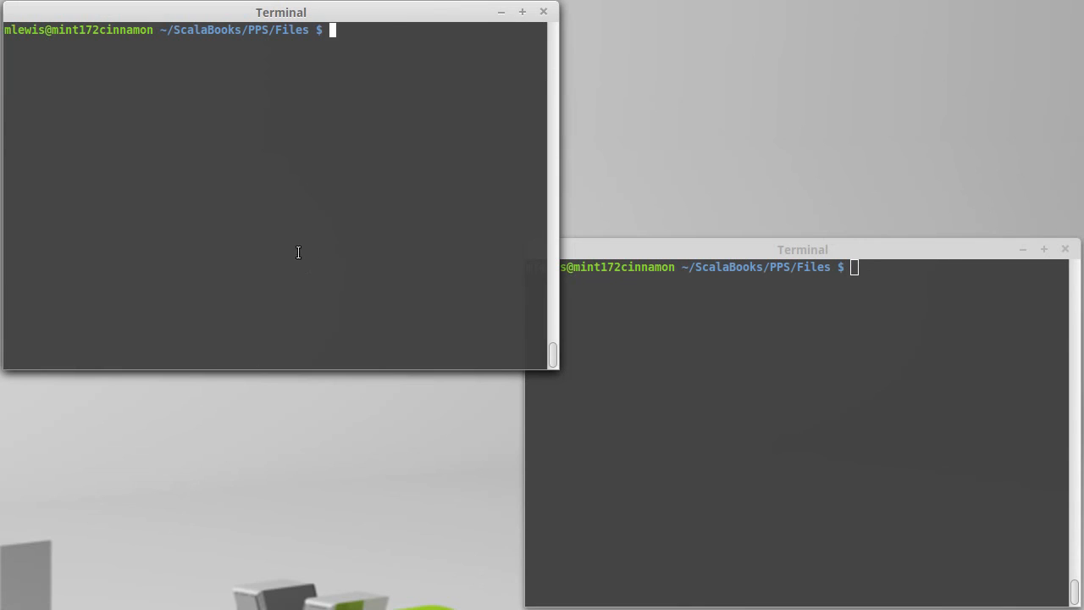
mouse_move(281, 241)
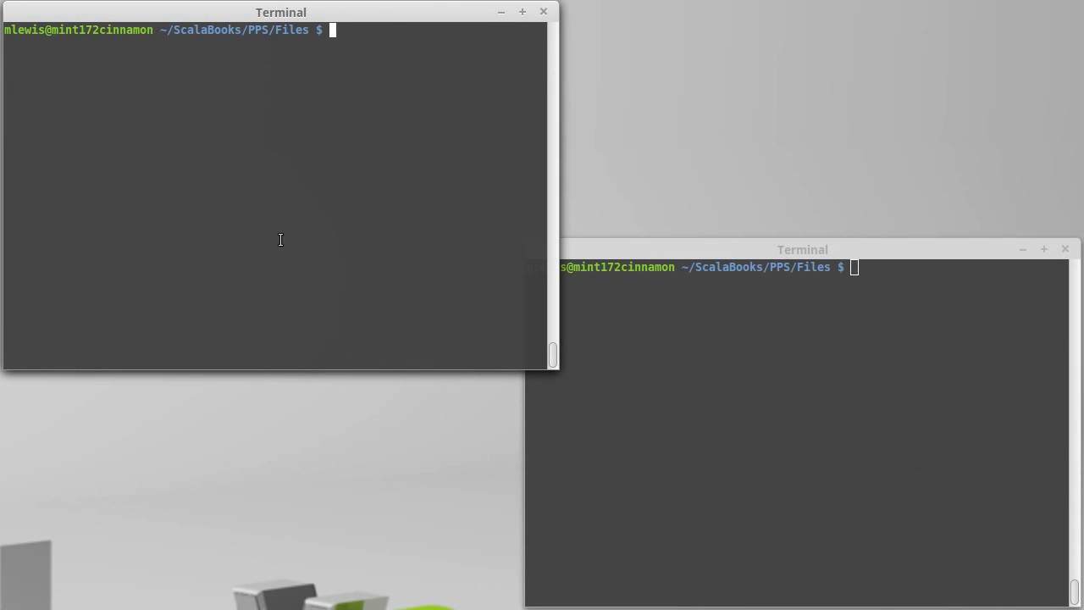
Step: Move namesbystate.zip from ~/Downloads into the Files folder and unzip it into per-state TXT files
text(mv)
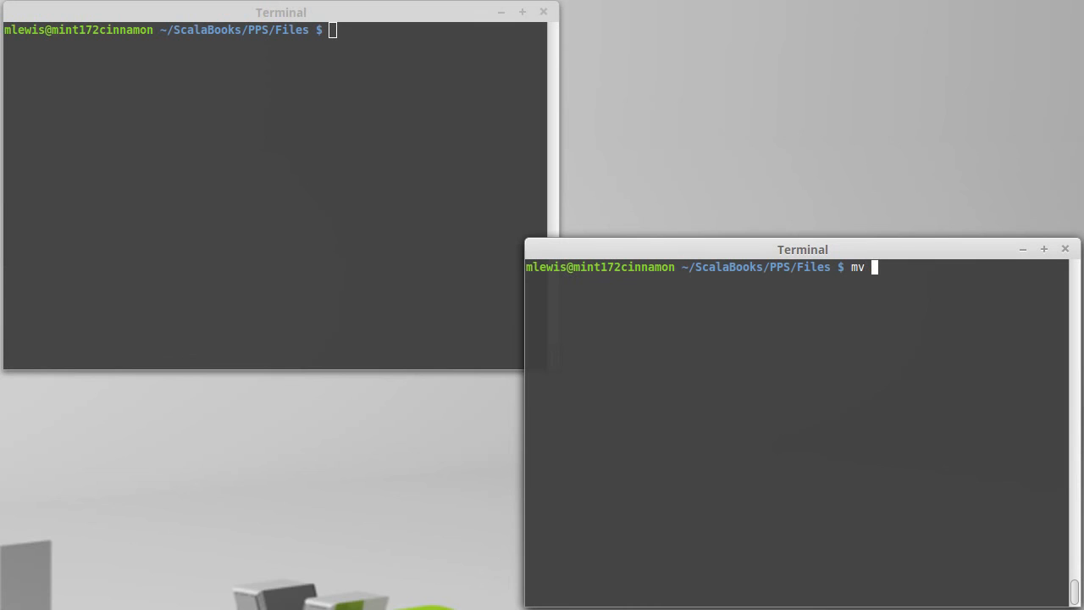
text(~/Downloads/namesbystate.zip)
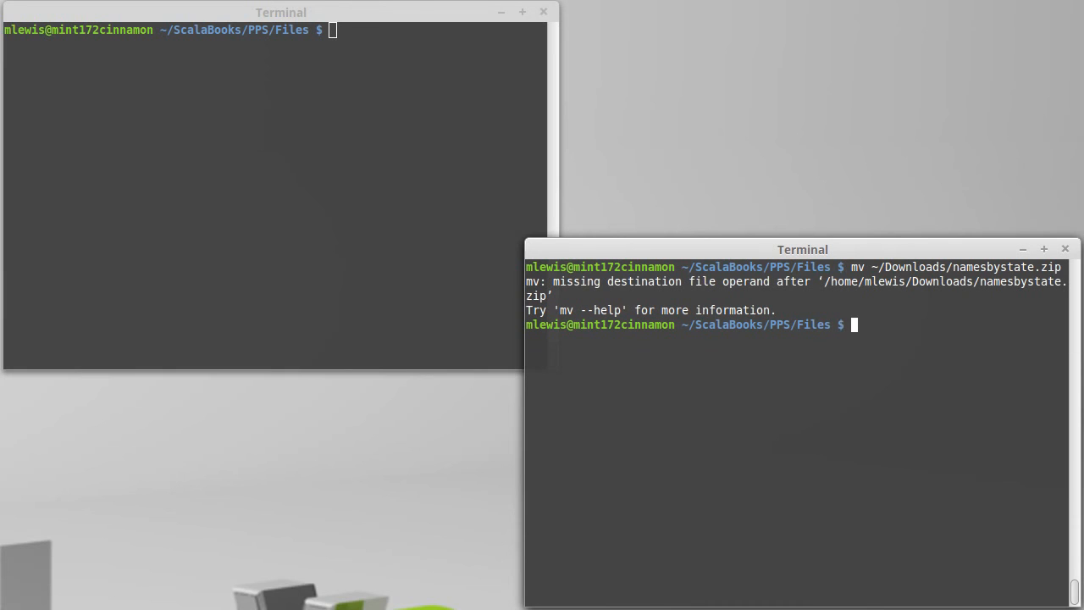
text(mv ~/Downloads/namesbystate.zip .)
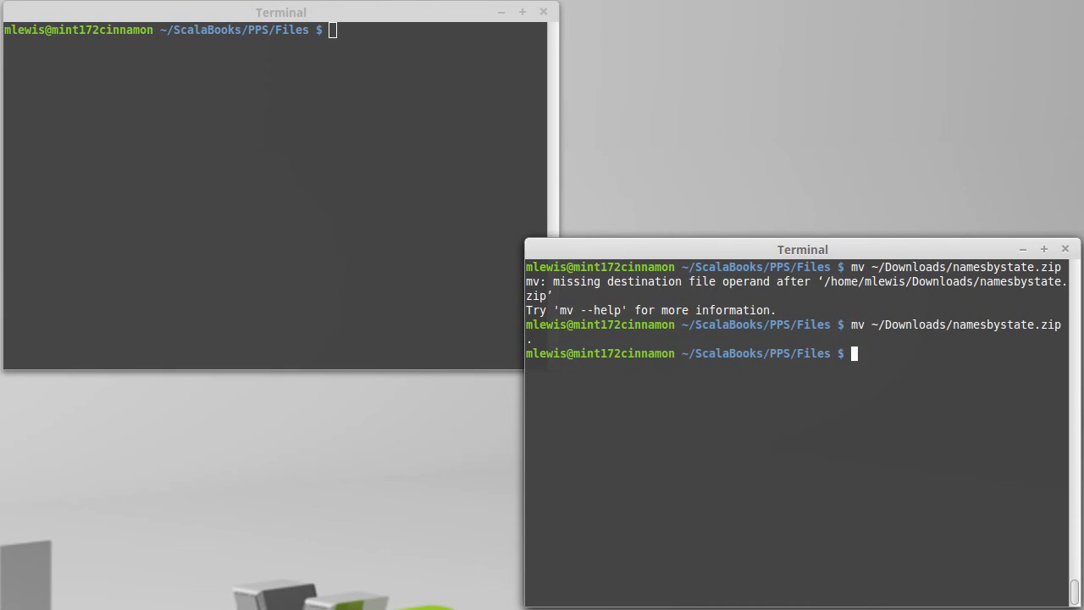
text(unzip)
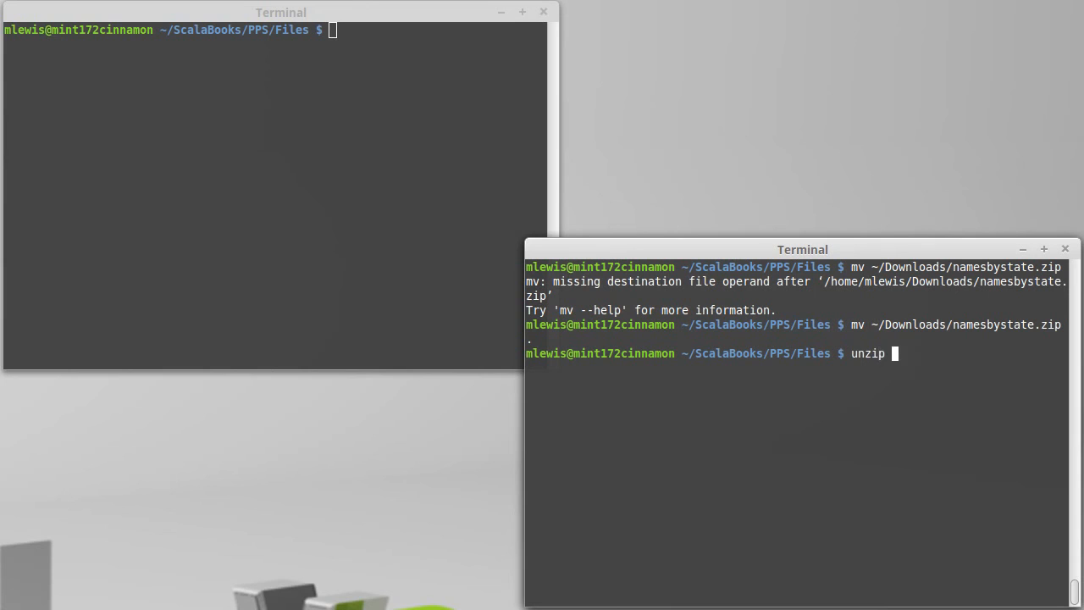
text(namesbystate.zip)
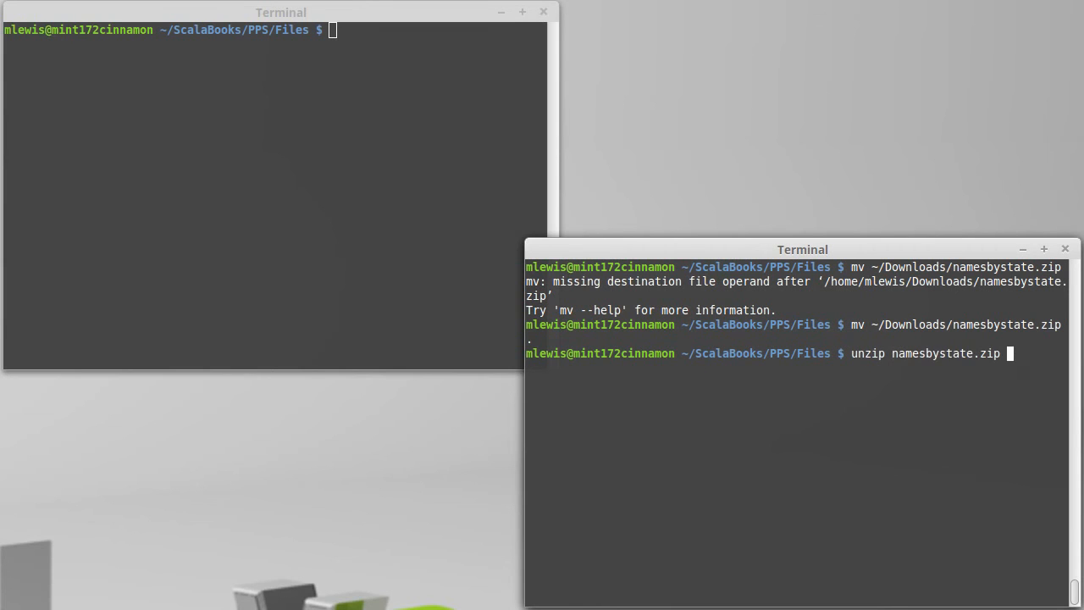
key(Return)
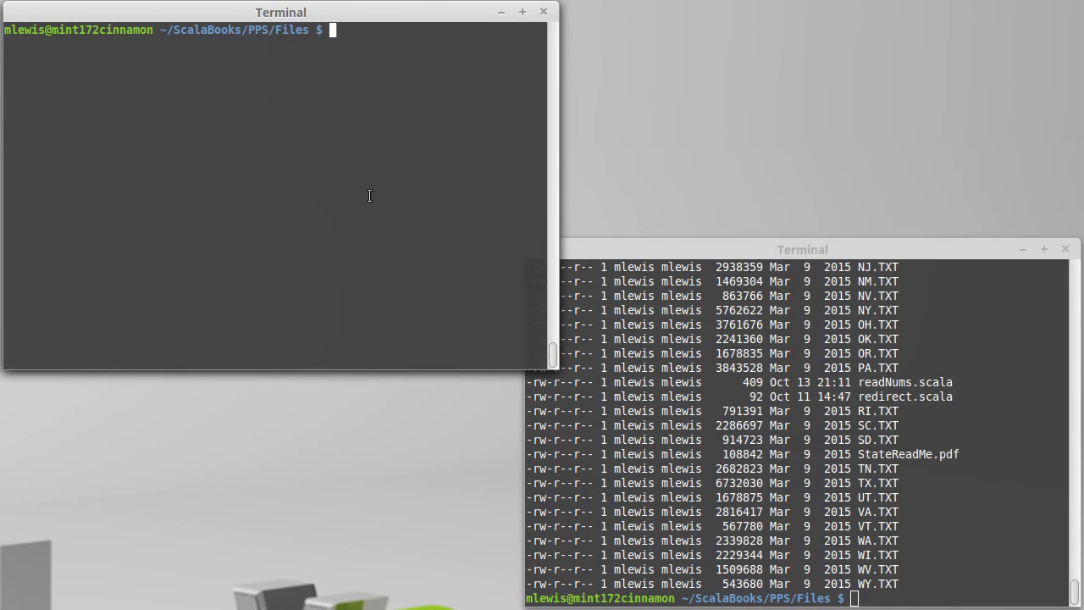
Step: Create thinNames.scala and open it for editing in vi
text(vi)
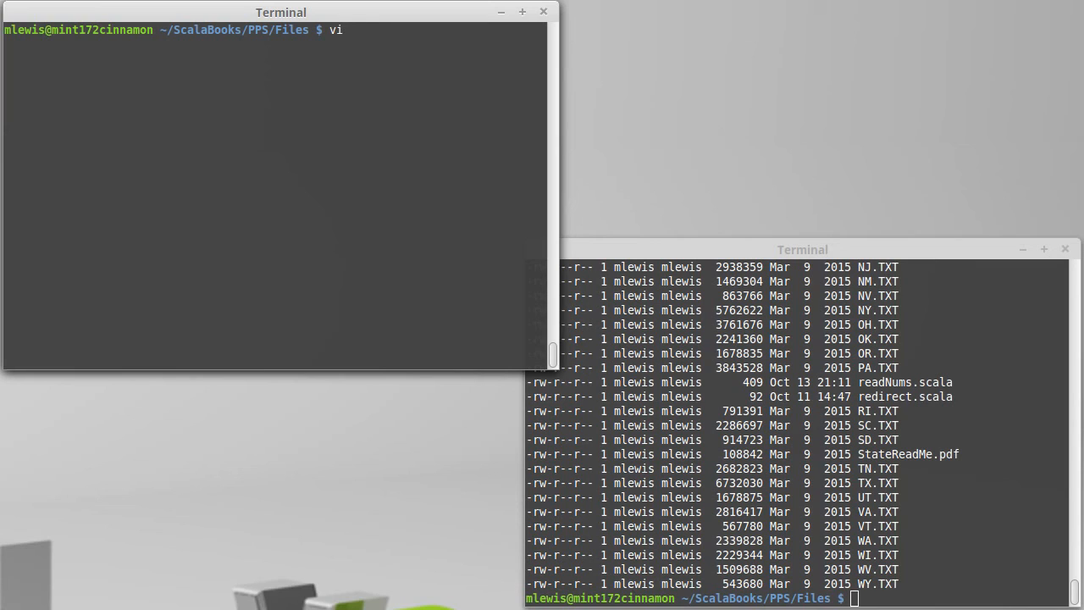
text(thinNa)
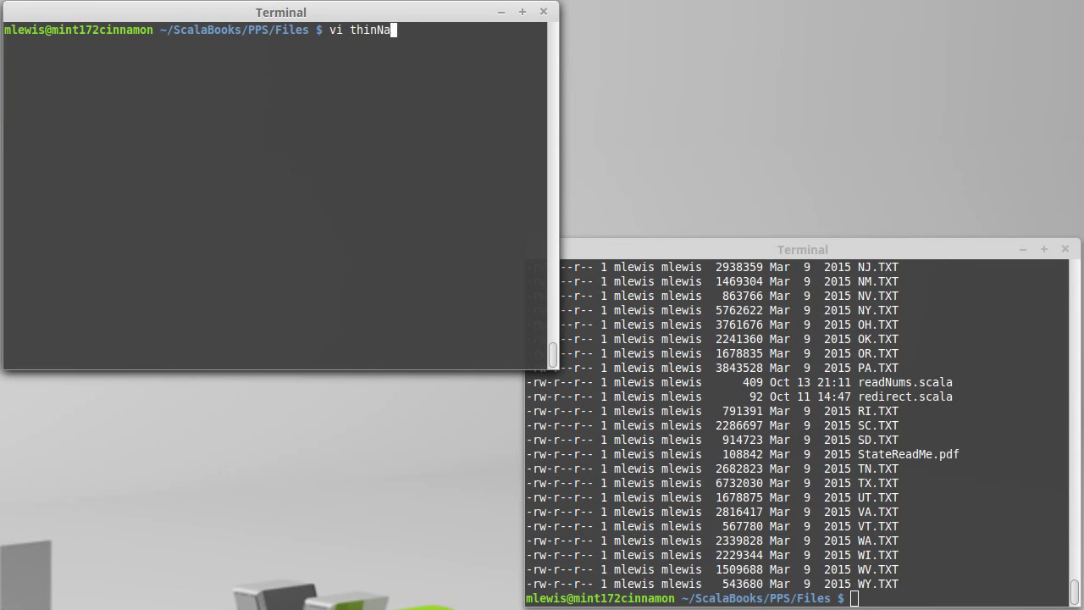
text(mes.scala)
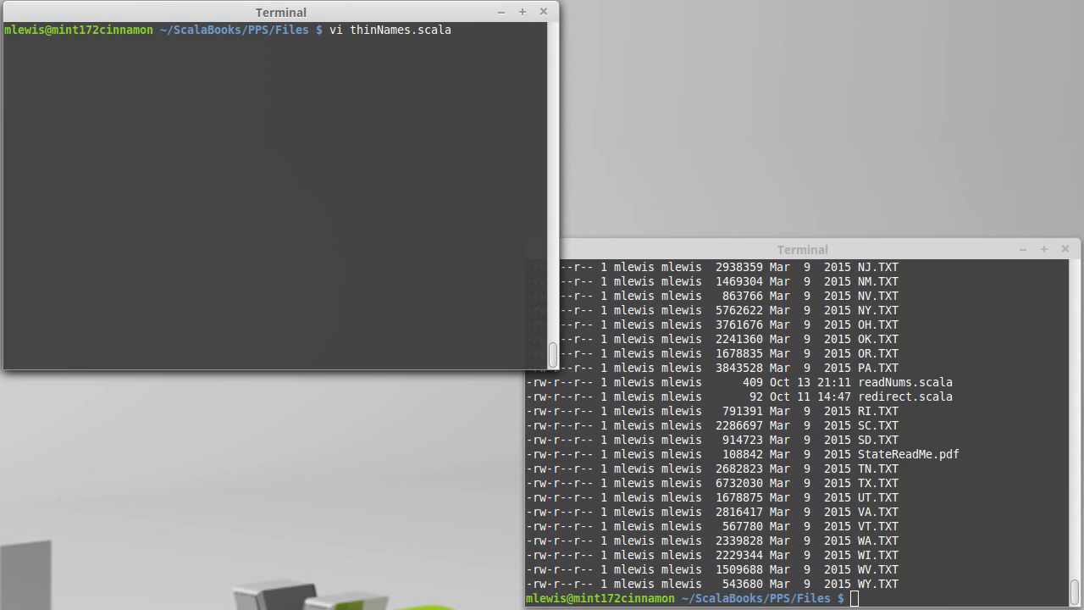
key(Return)
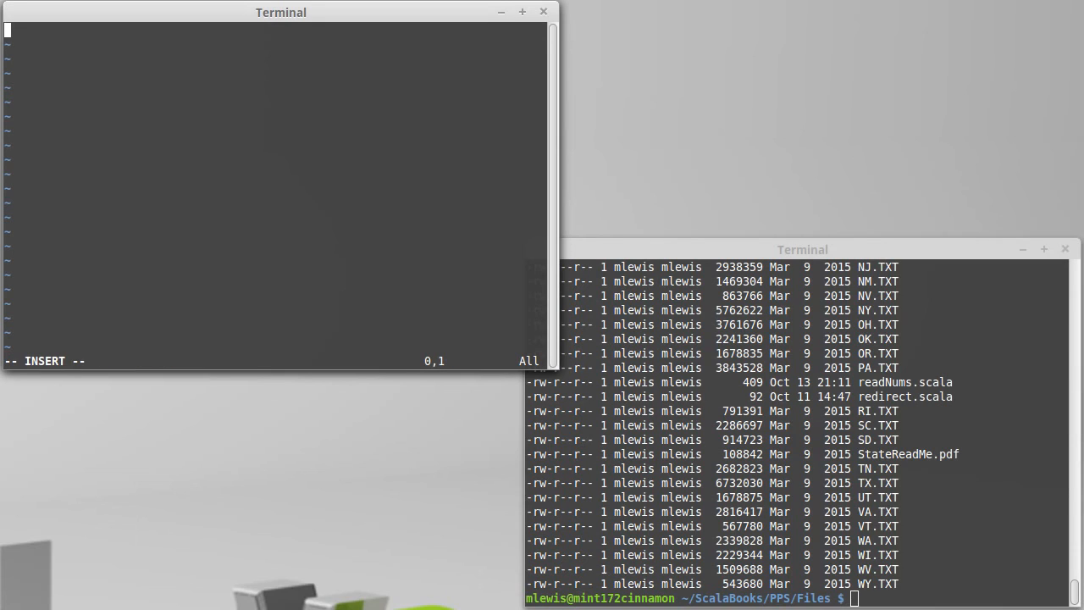
Step: Write the imports of scala.io.Source and java.io.PrintWriter at the top of thinNames.scala
text(import)
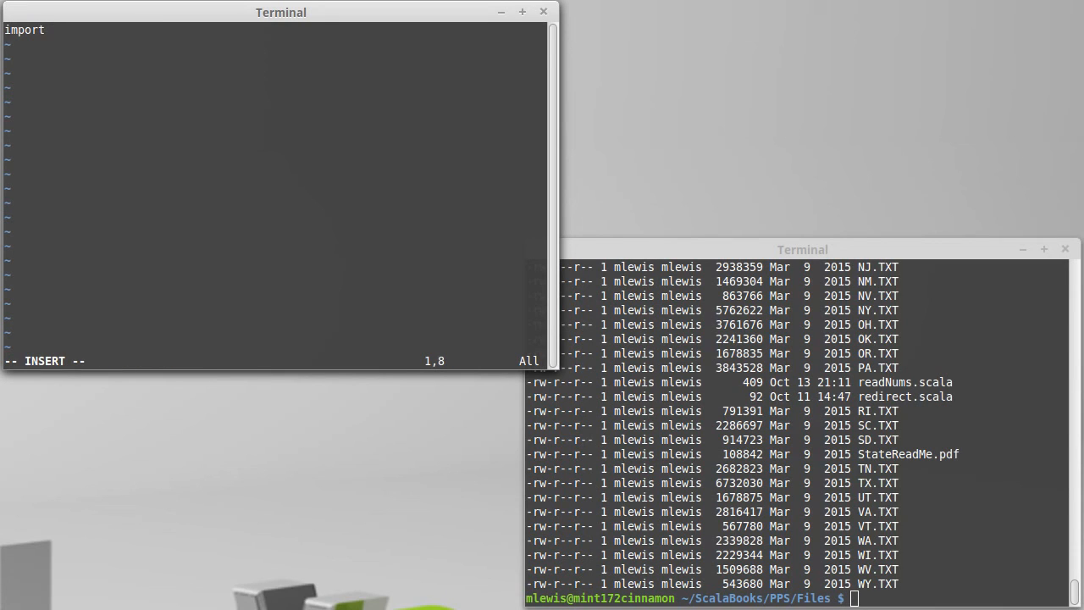
text(scala.io.S)
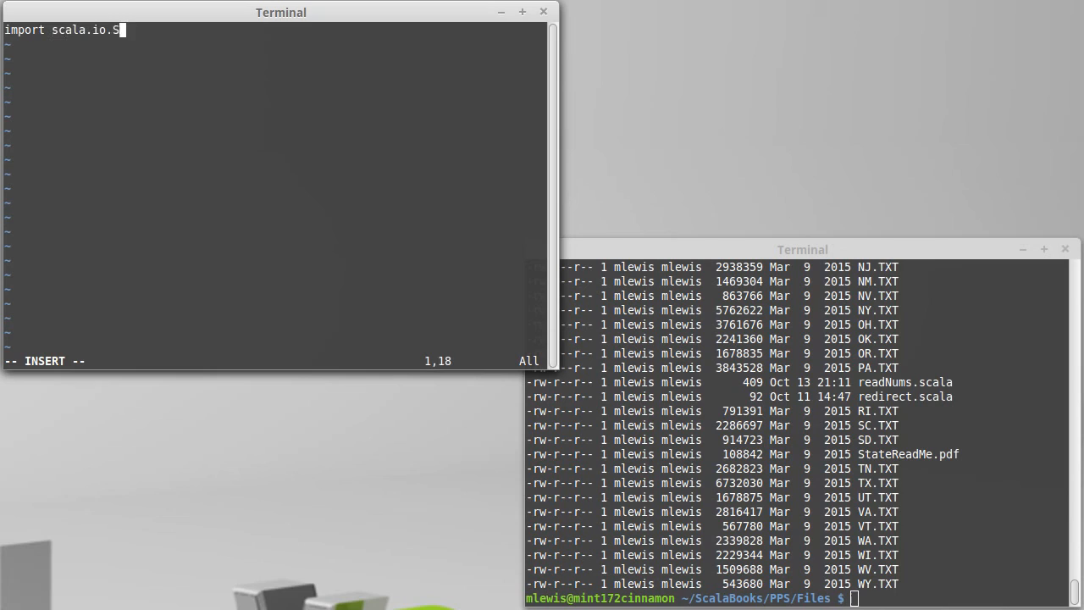
text(ource)
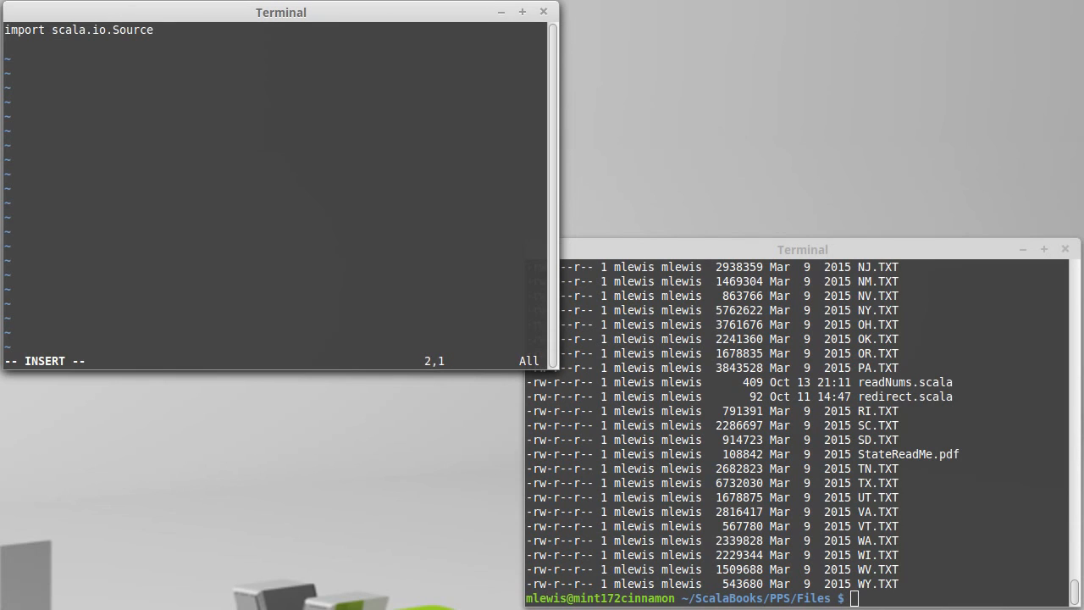
text(import j)
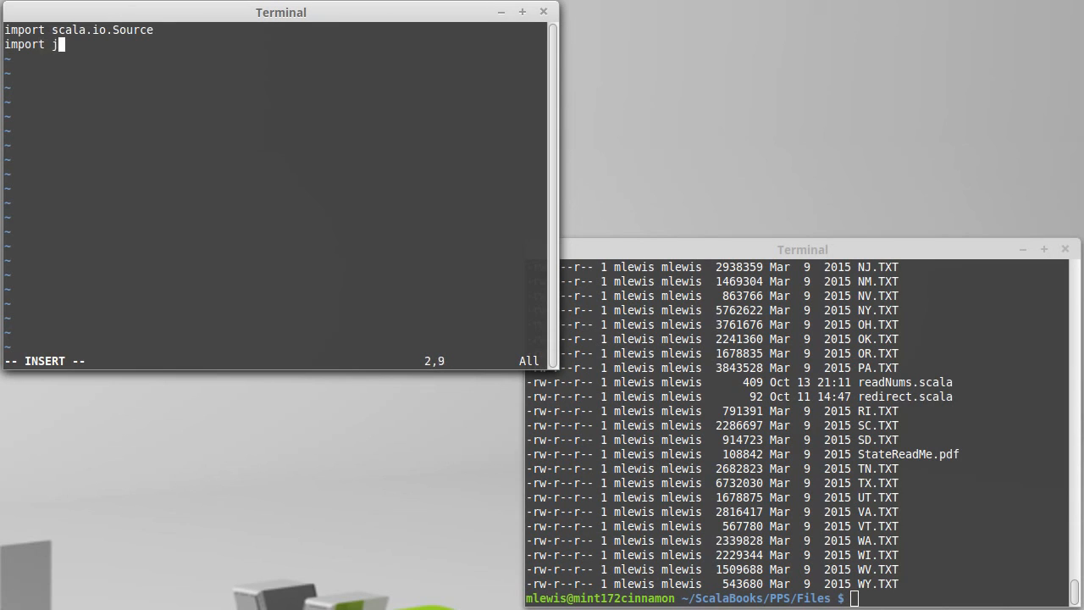
text(ava.io.Print)
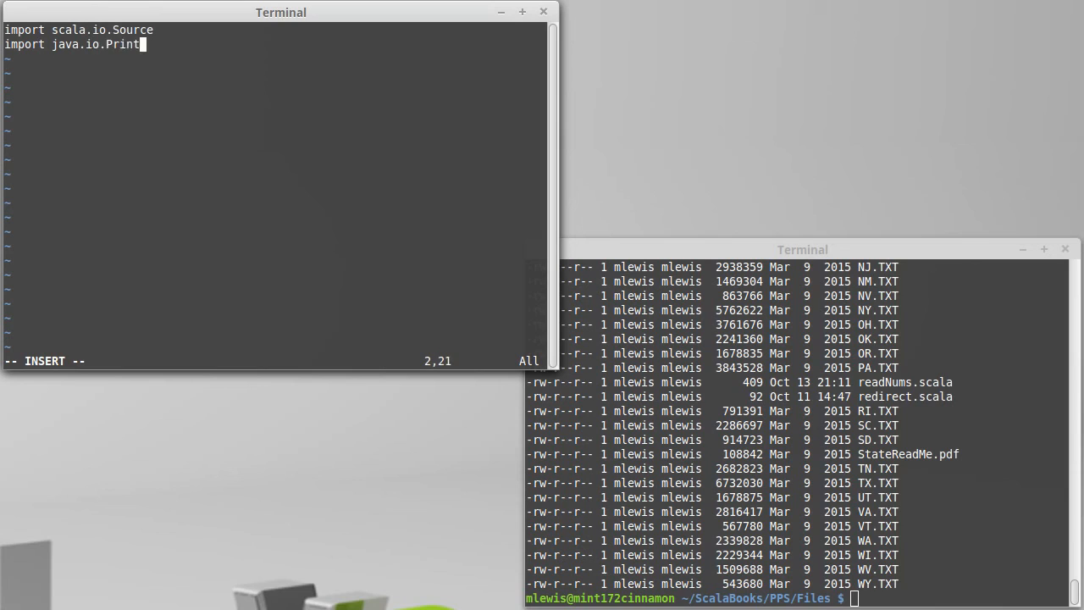
text(Writer)
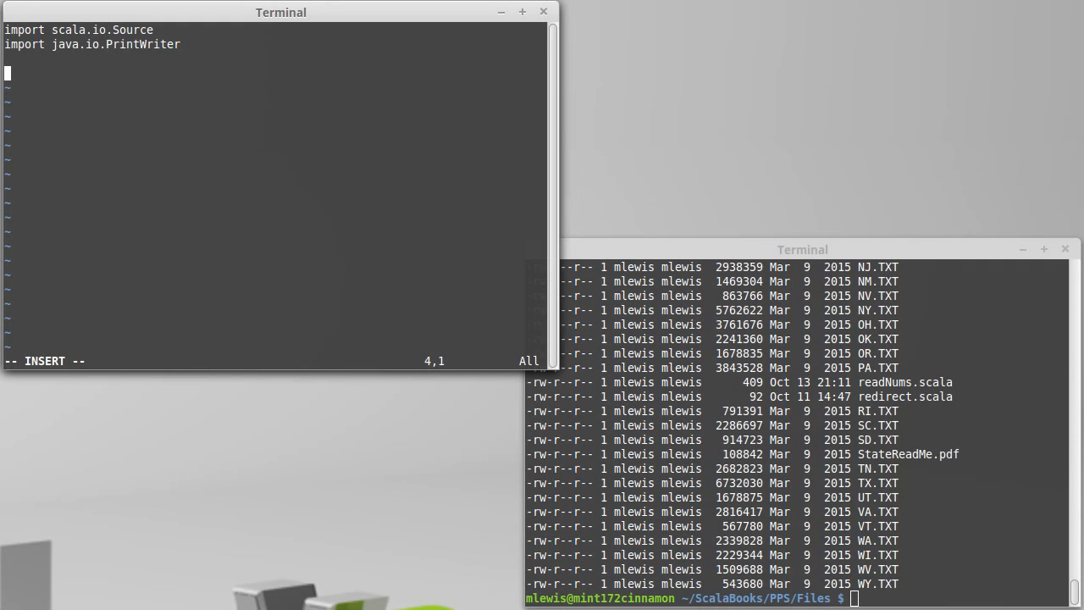
mouse_move(476, 285)
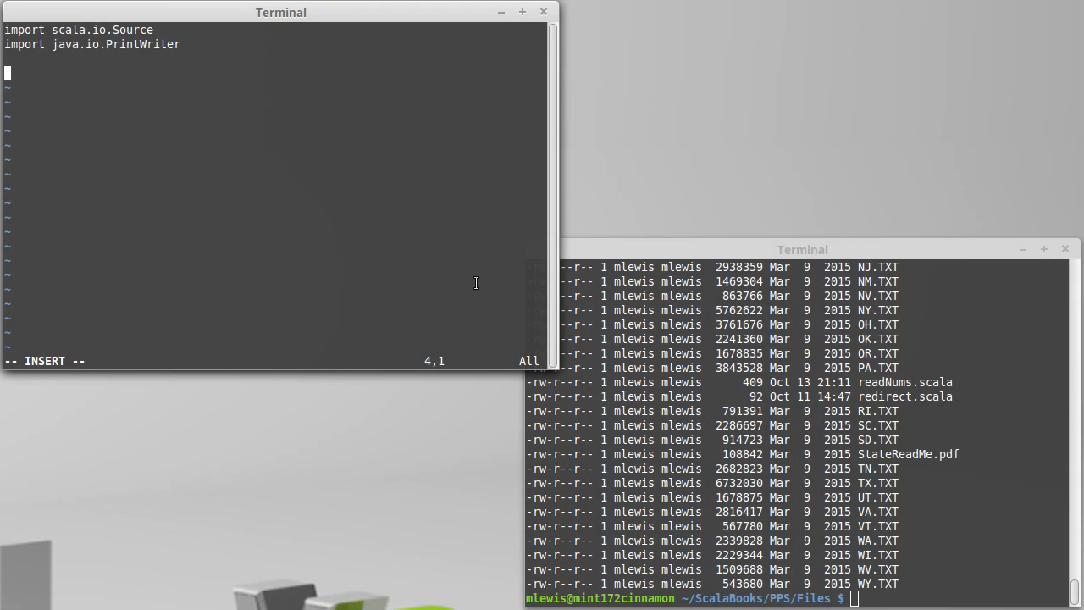
mouse_move(372, 245)
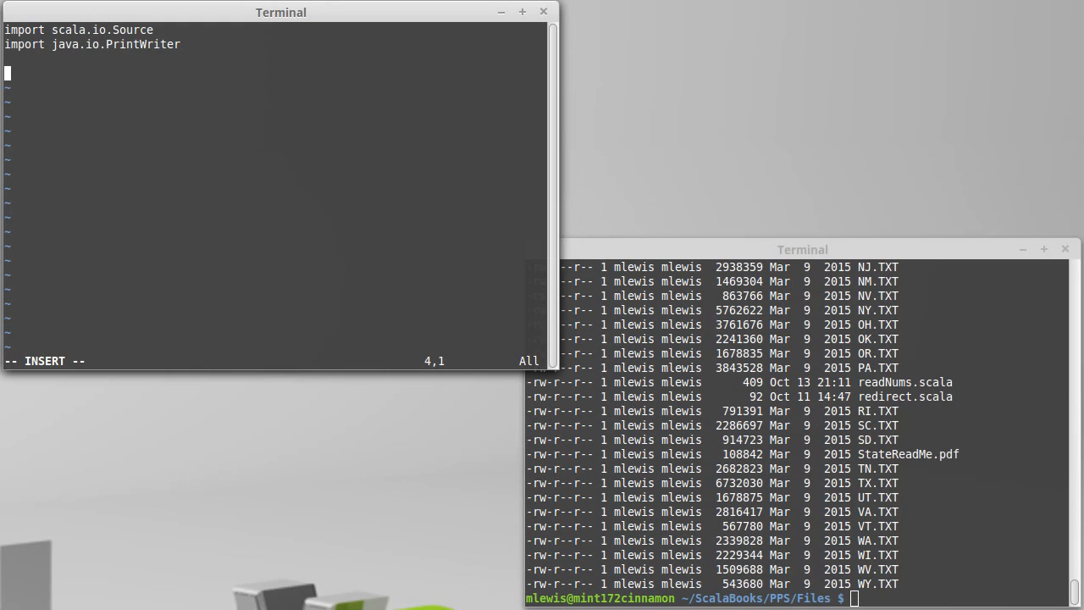
Step: Write an if(args.length<2) block printing a usage message about needing a file name and a name to thin to, followed by else
text(args)
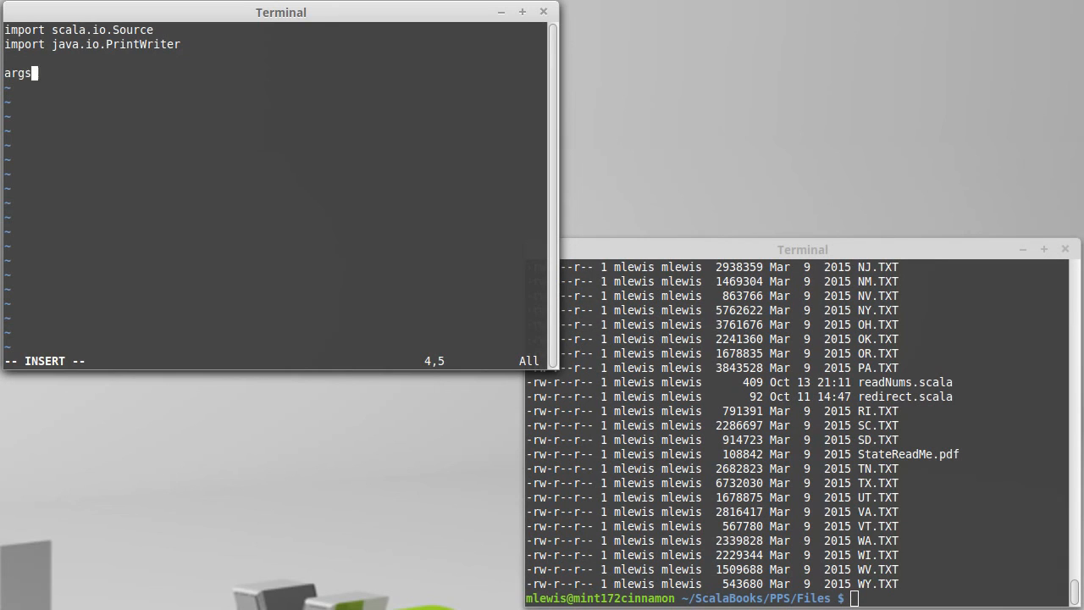
text(if()
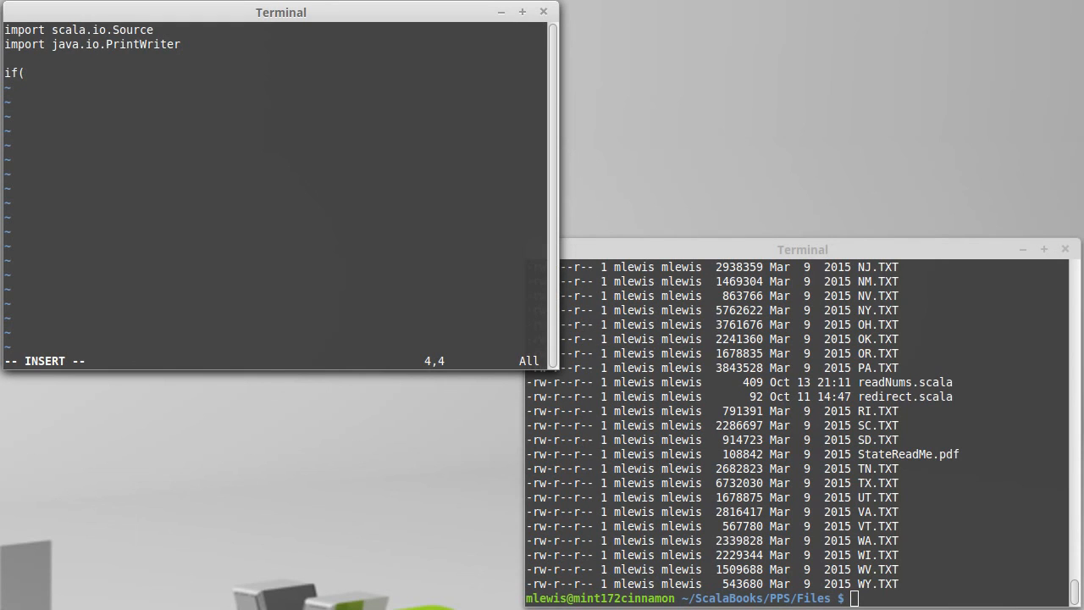
text(i)
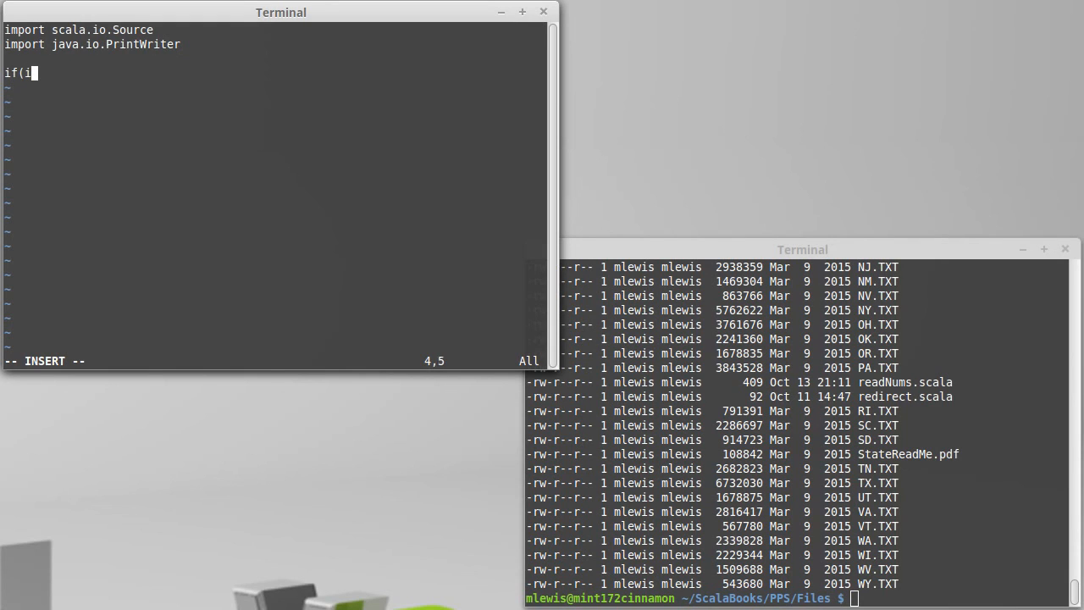
text(rgs.length)
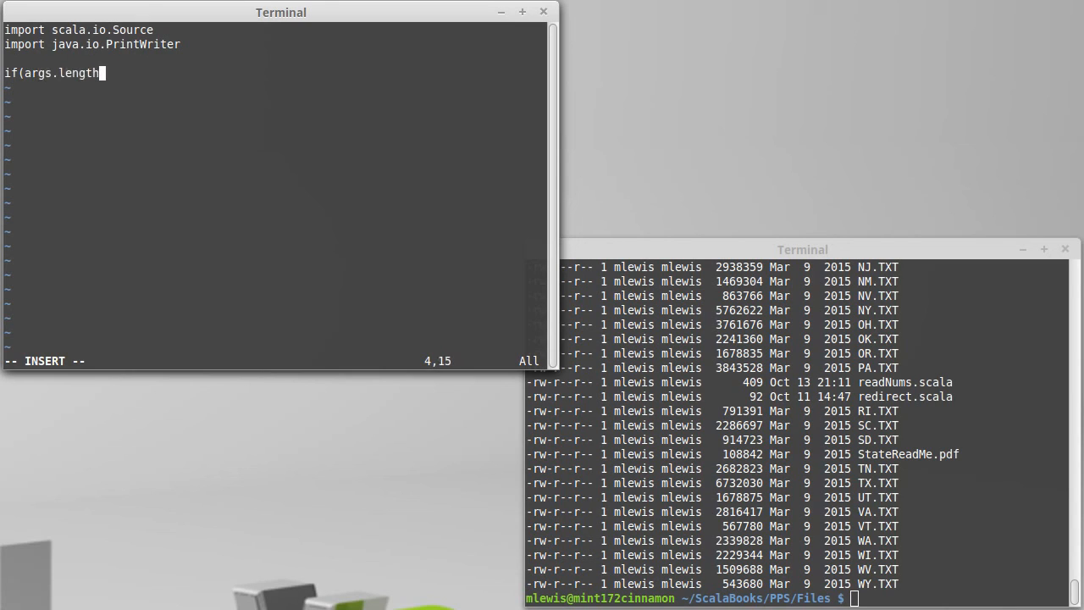
text(<2)
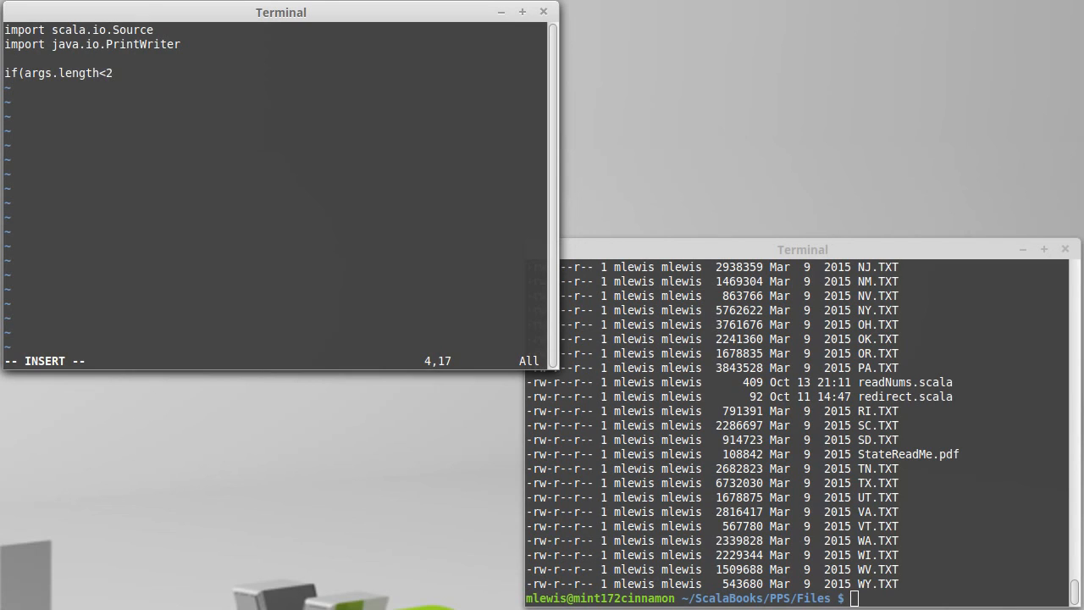
text())
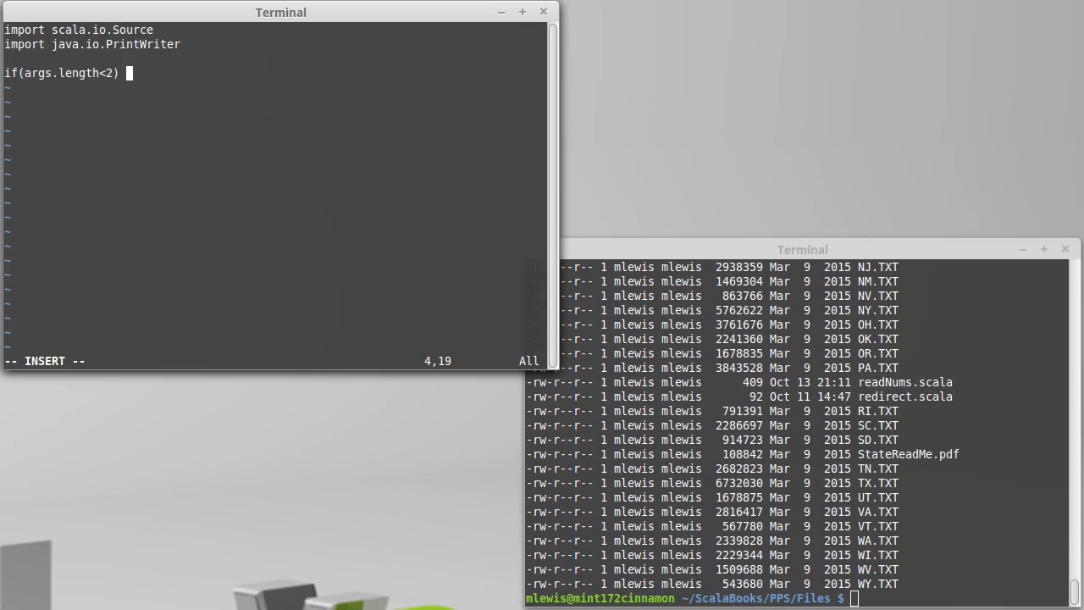
text({)
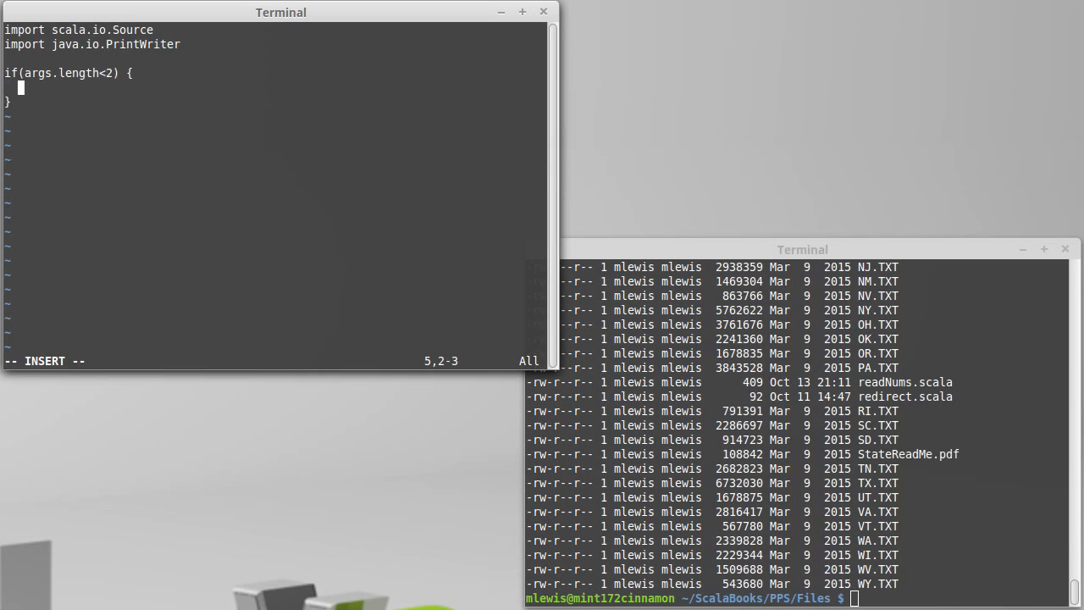
text(println)
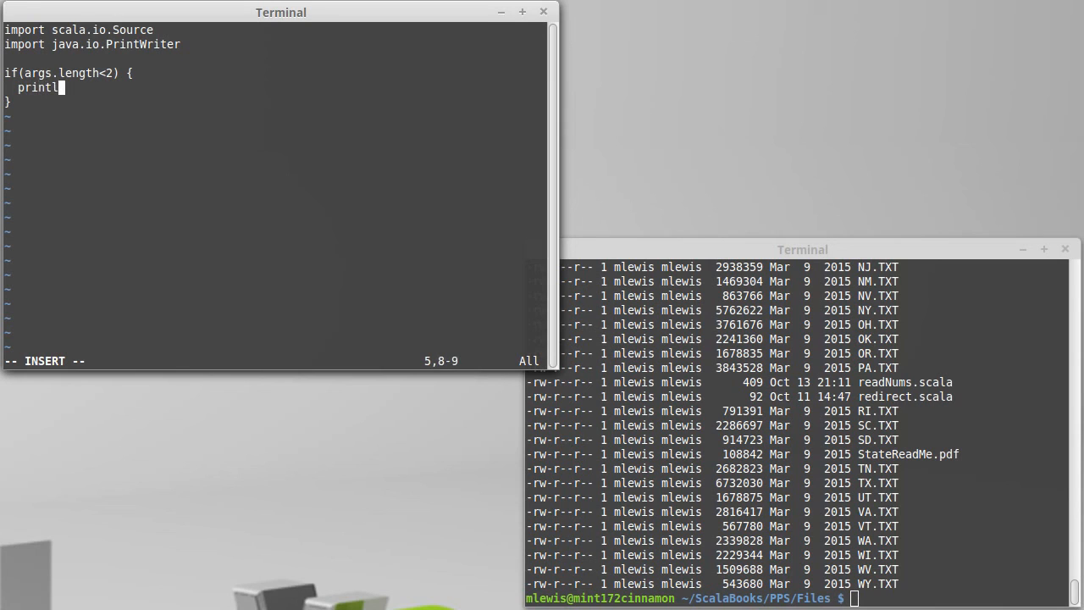
text(("Usage)
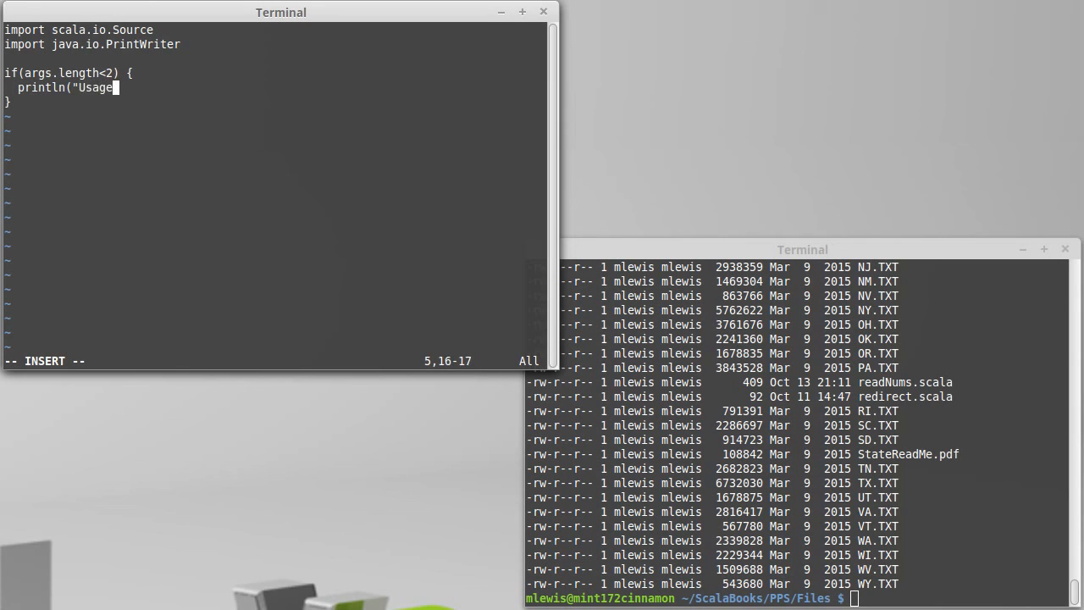
text(requires tw)
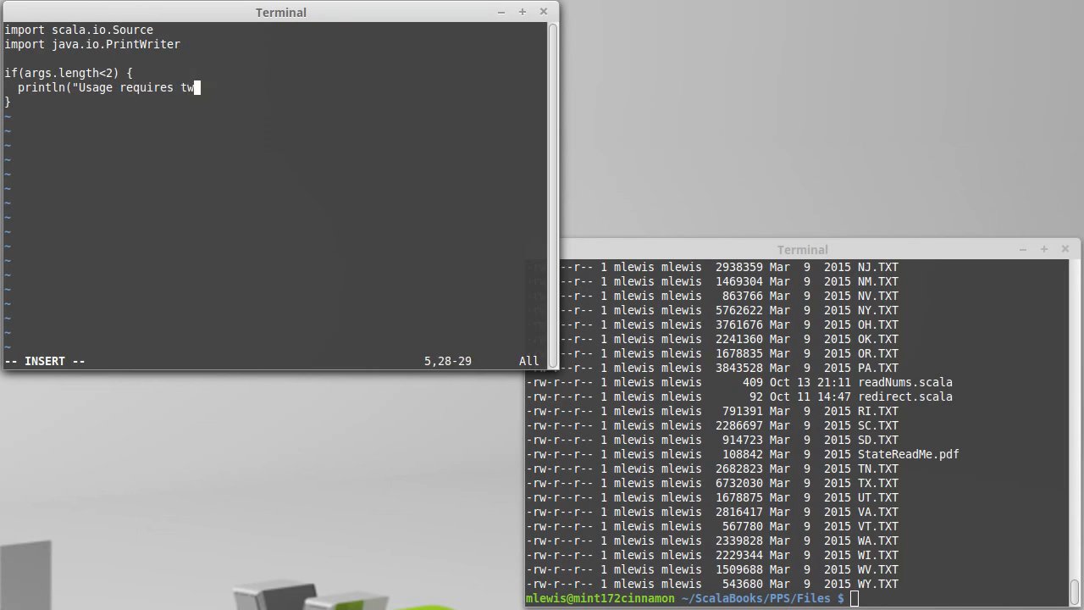
text(o arguments)
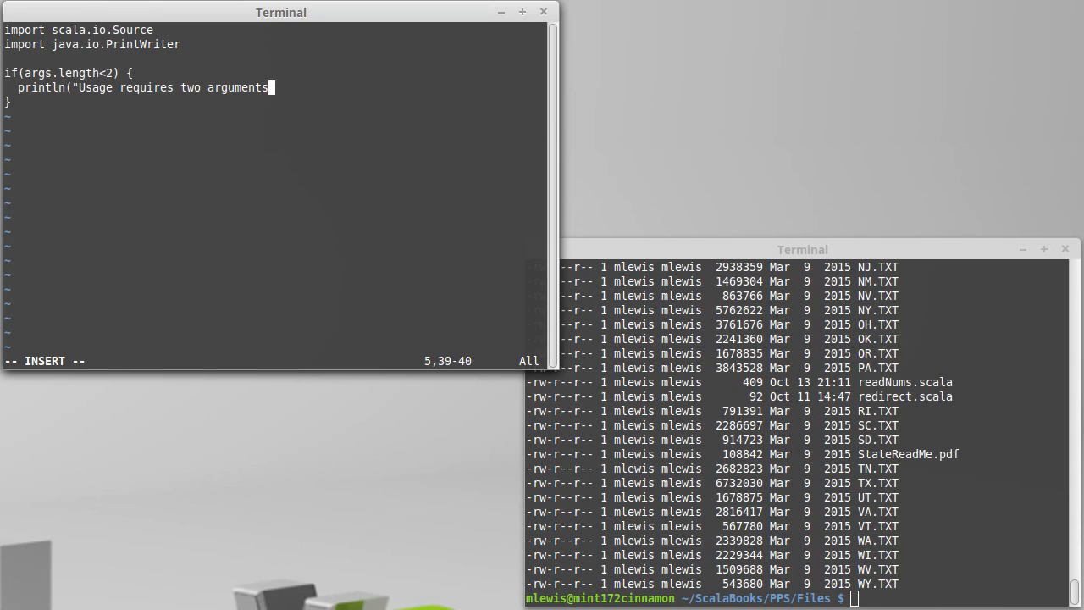
text(: a file name and a name to)
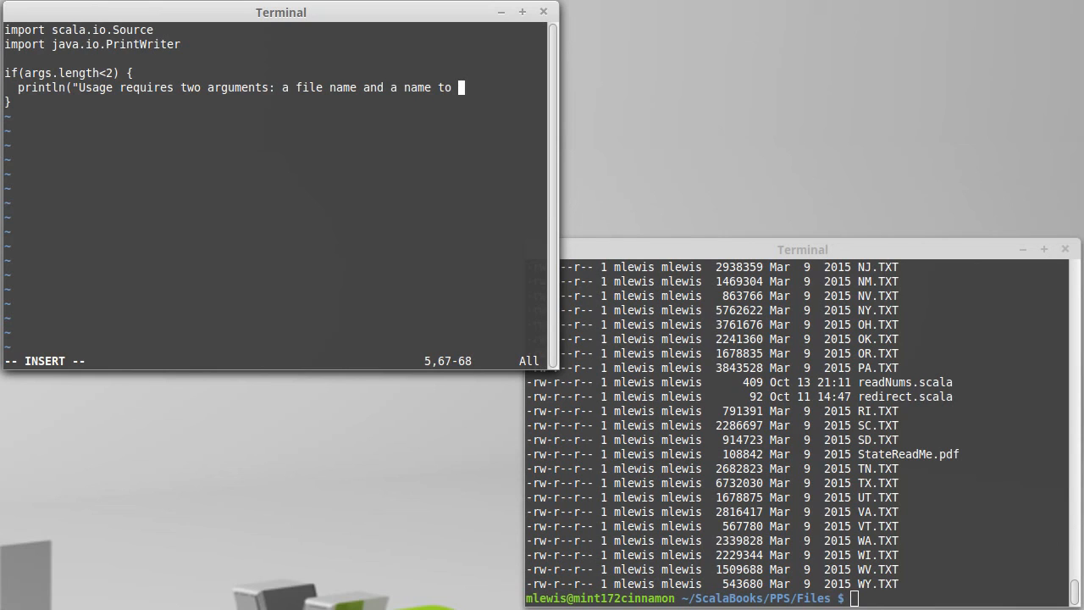
text(thin to)
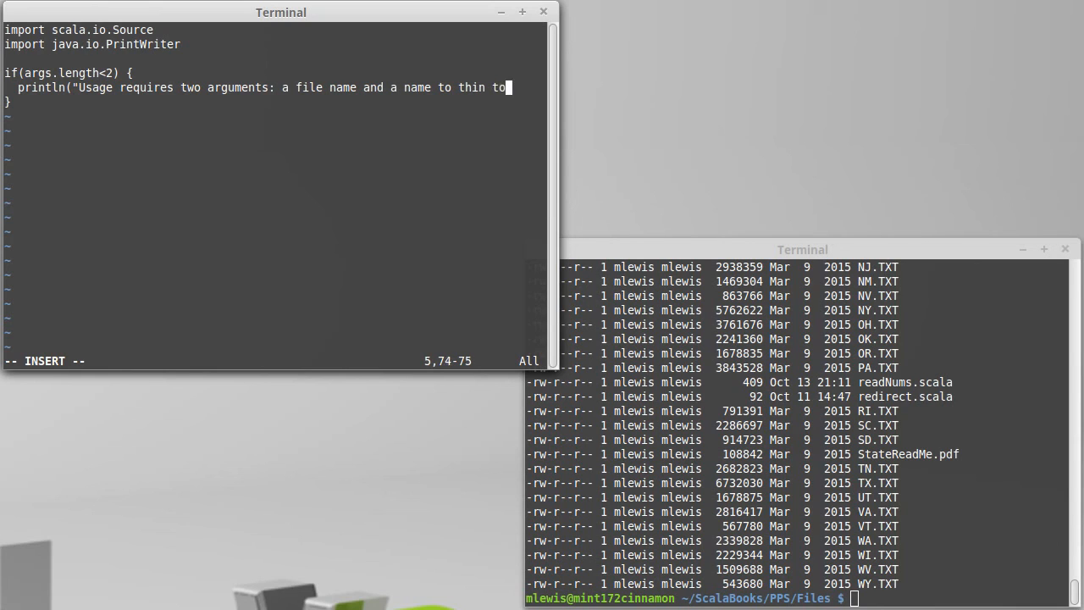
text(.")
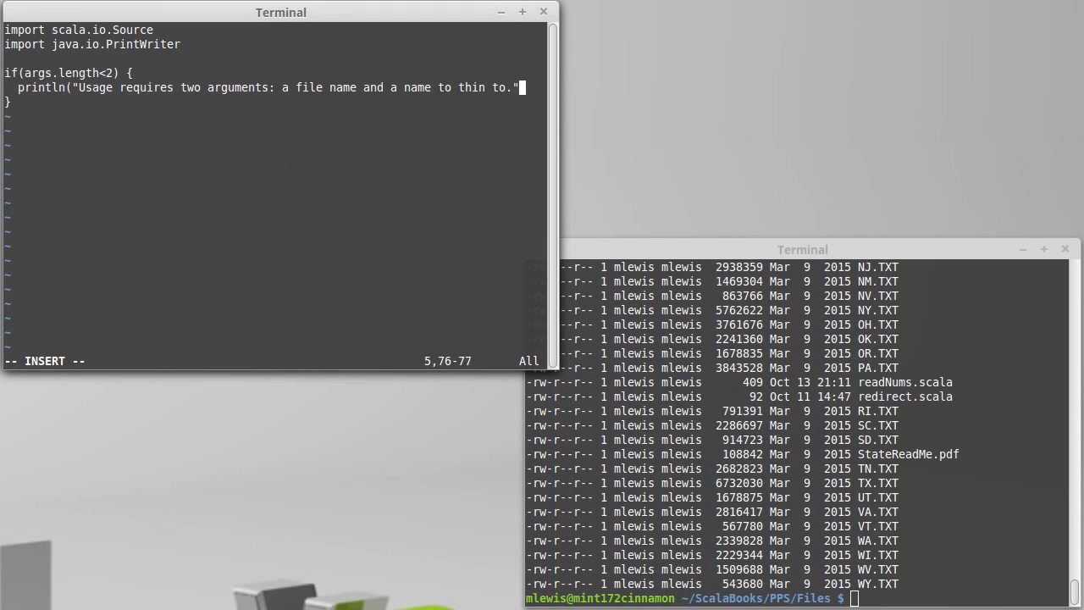
text())
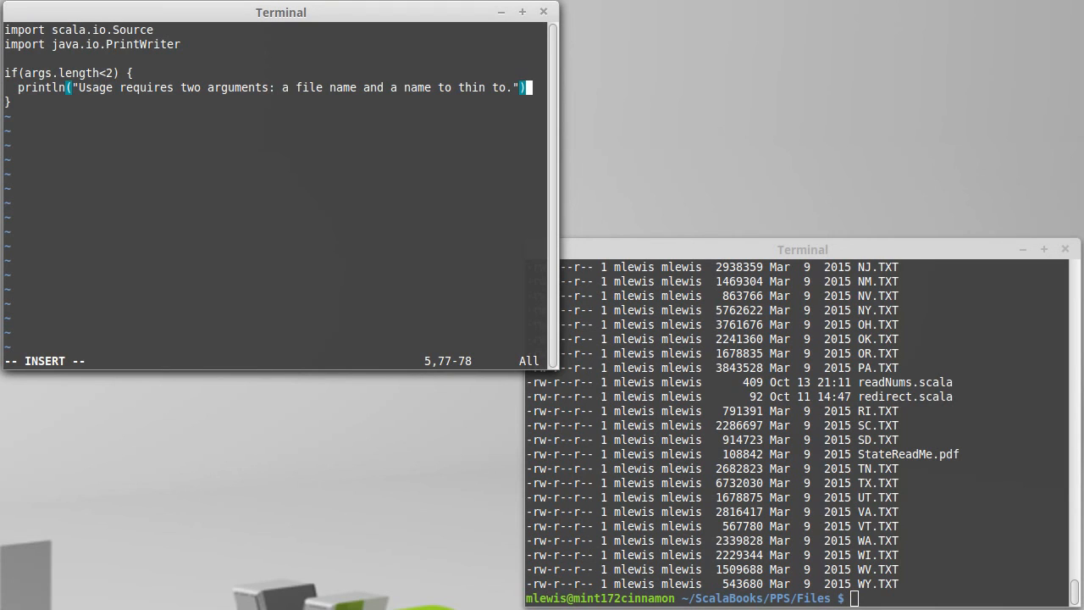
text(else {)
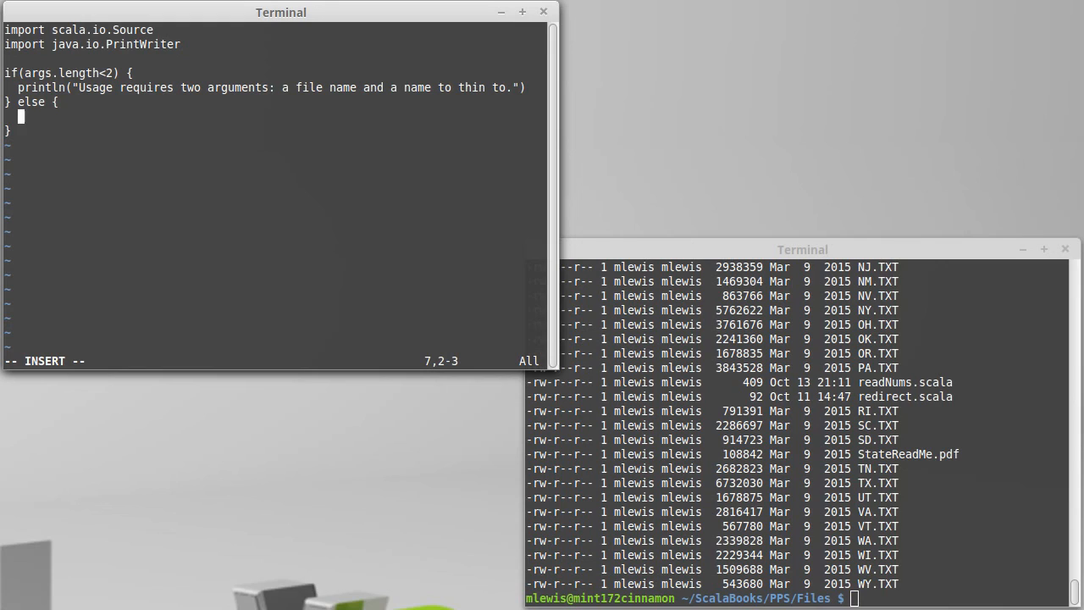
Step: In the else branch open val source = Source.fromFile(args(0)) and source.close, then view TX.TXT in the other terminal's vi
text(val source =)
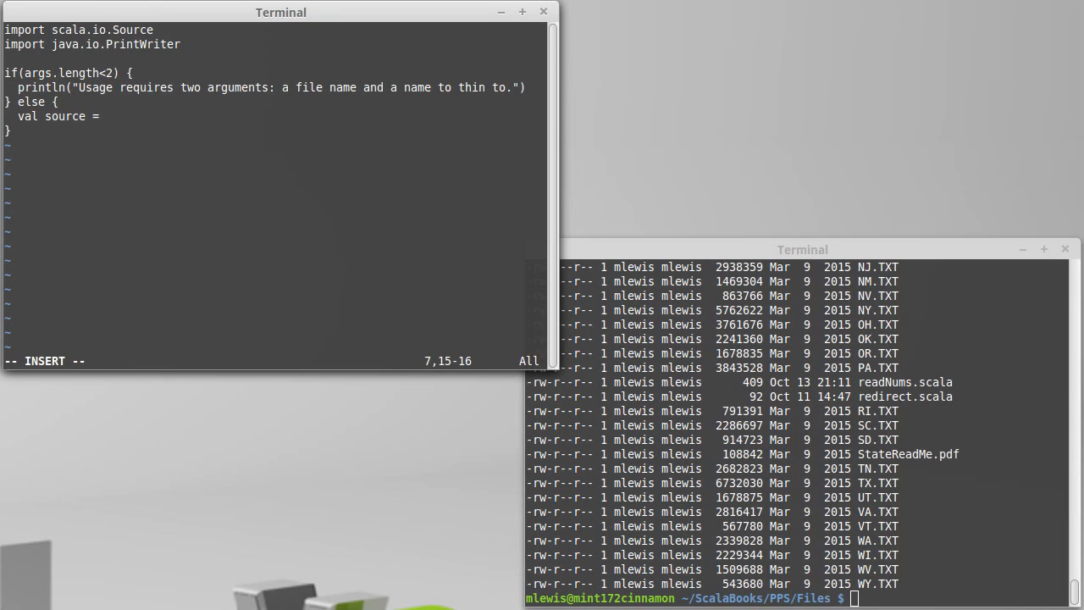
text(Source.fr)
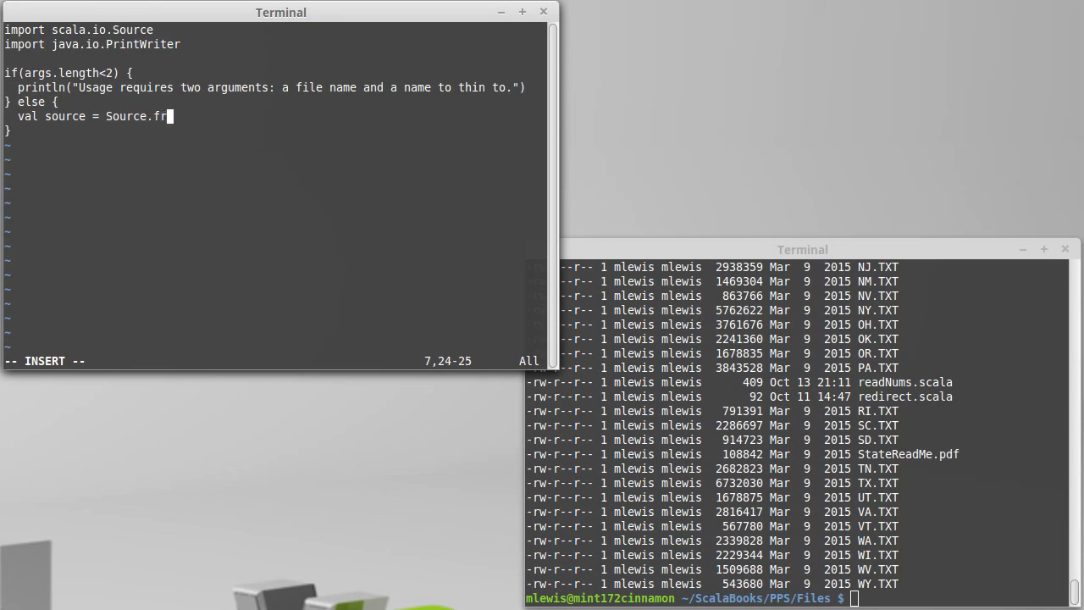
text(omFile(args(0)
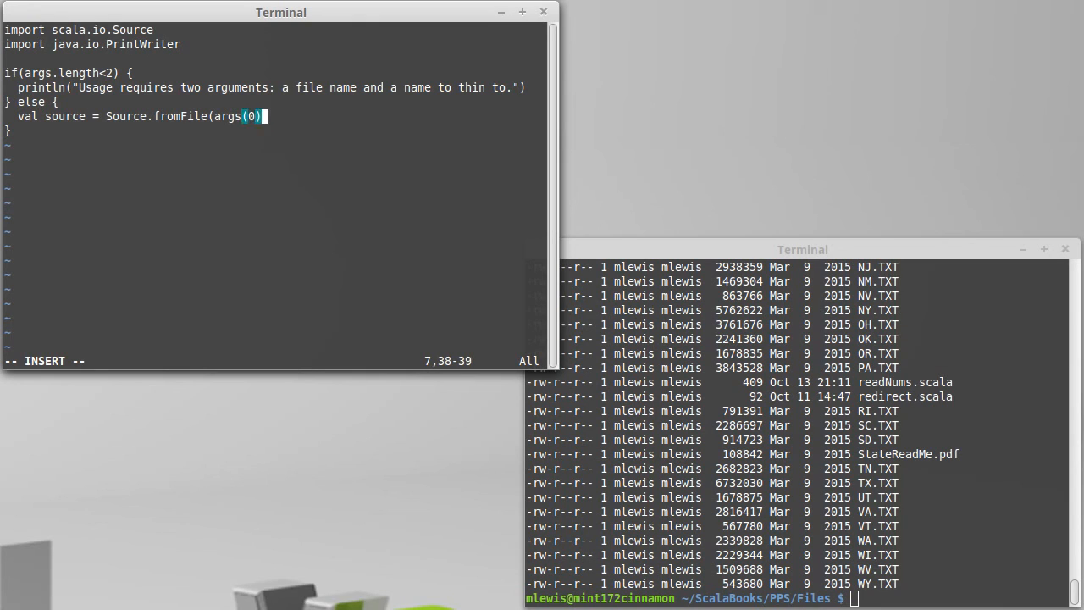
text())
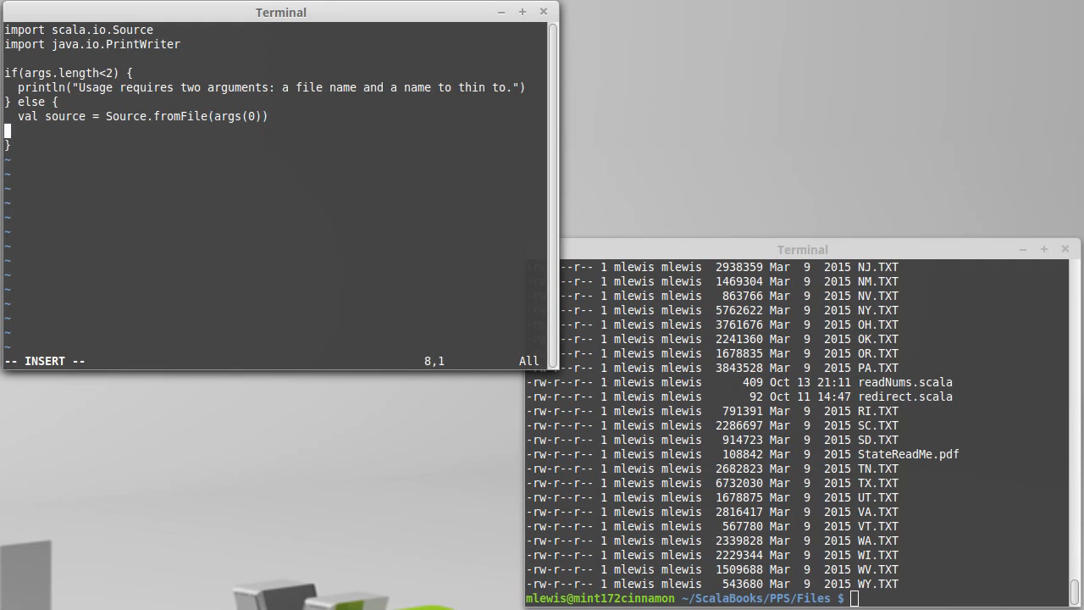
text(source)
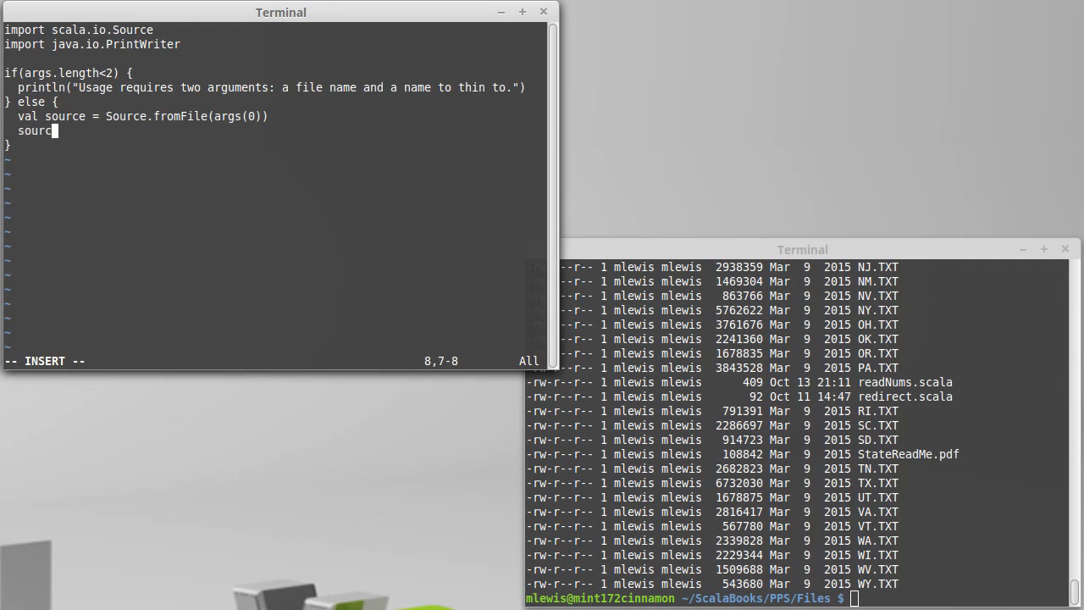
text(e.close)
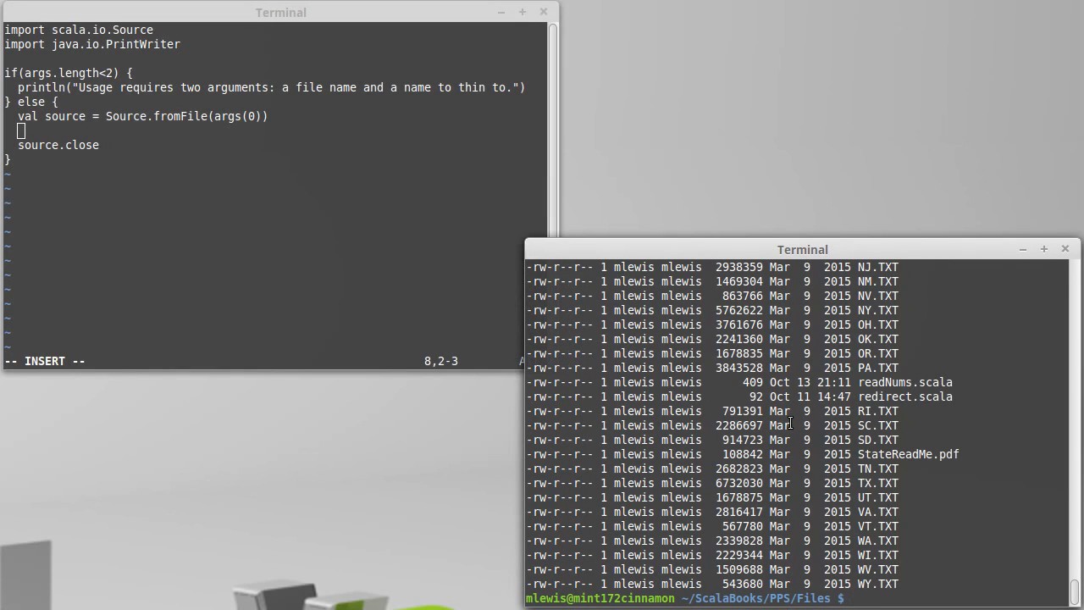
text(vi T)
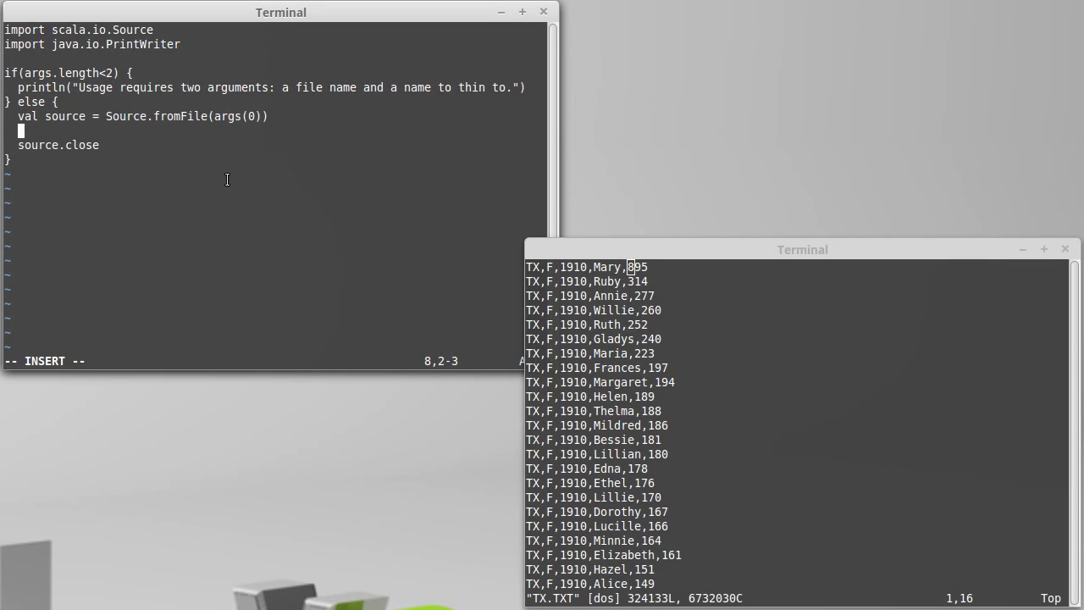
Step: Add val lines = source.getLines between opening and closing the source
text(val lines =)
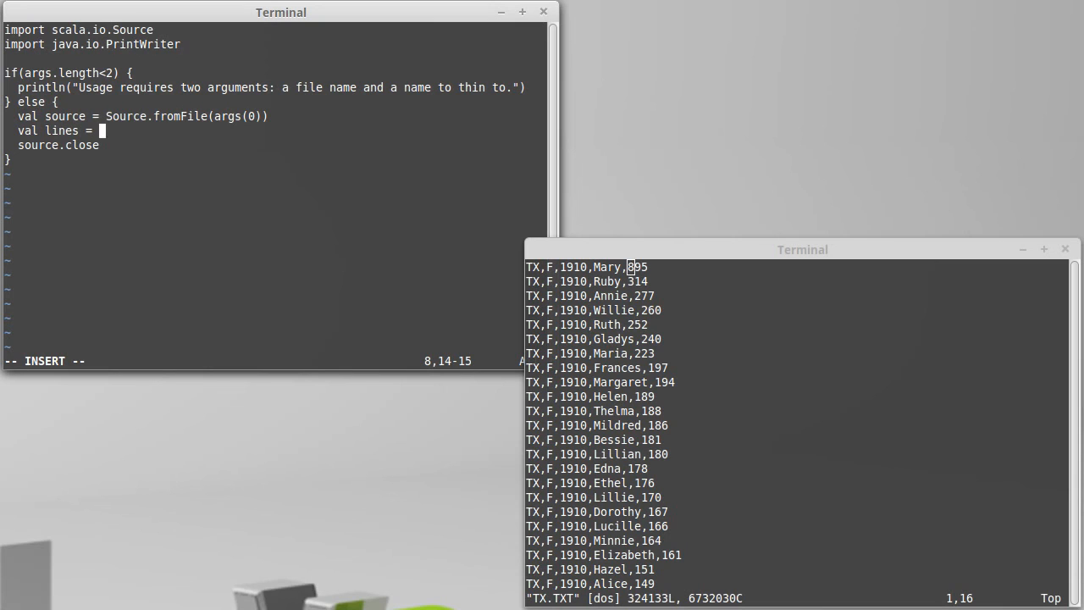
text(source.g)
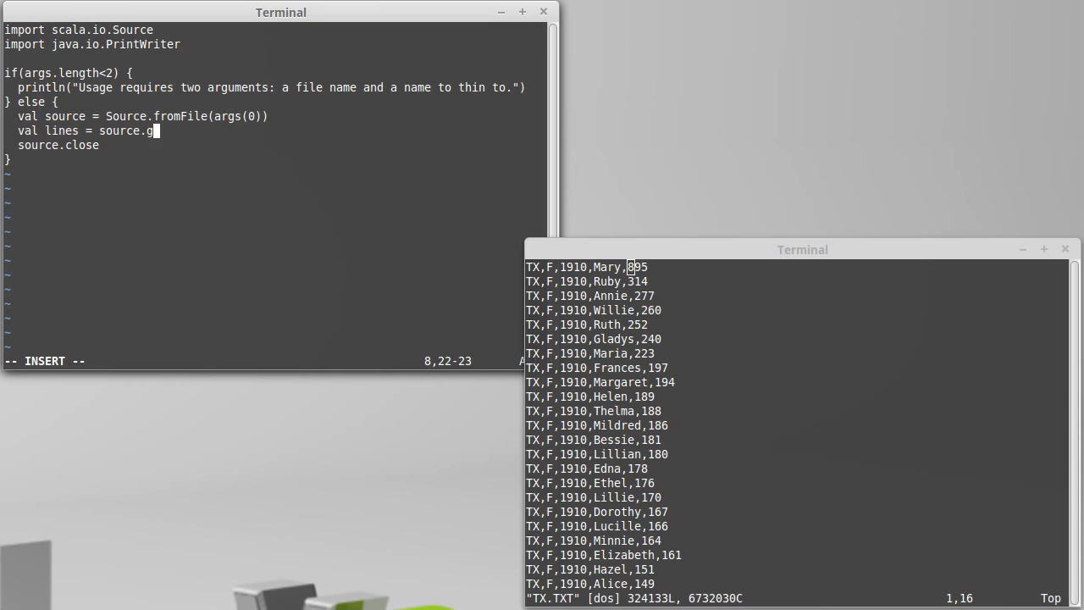
text(etLines)
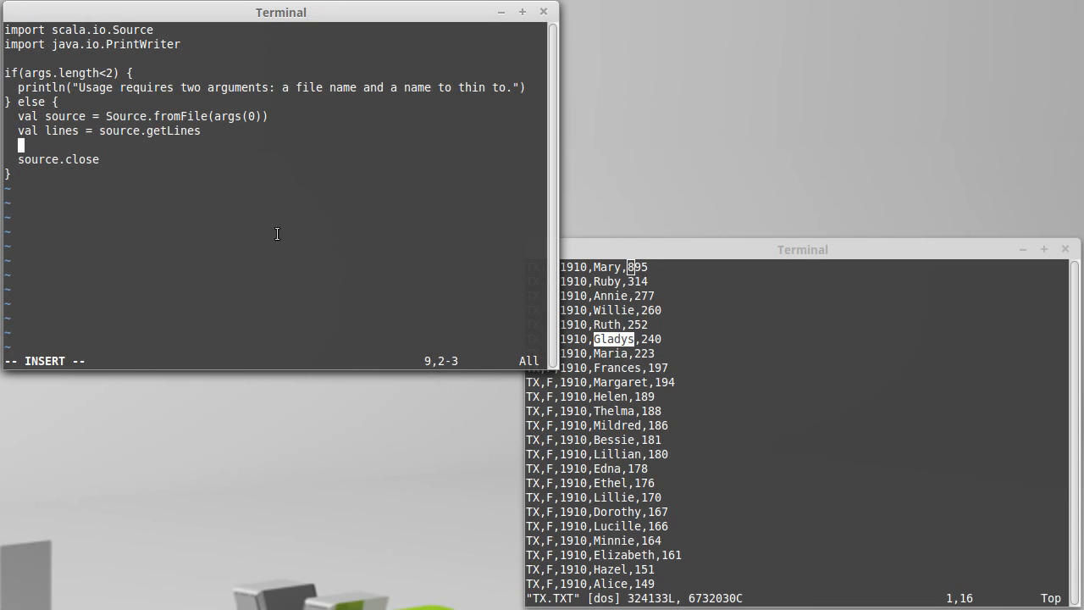
Step: Define val matches = lines.filter(line => line.split(",")(3)==args(1)) to keep lines matching the given name
text(val)
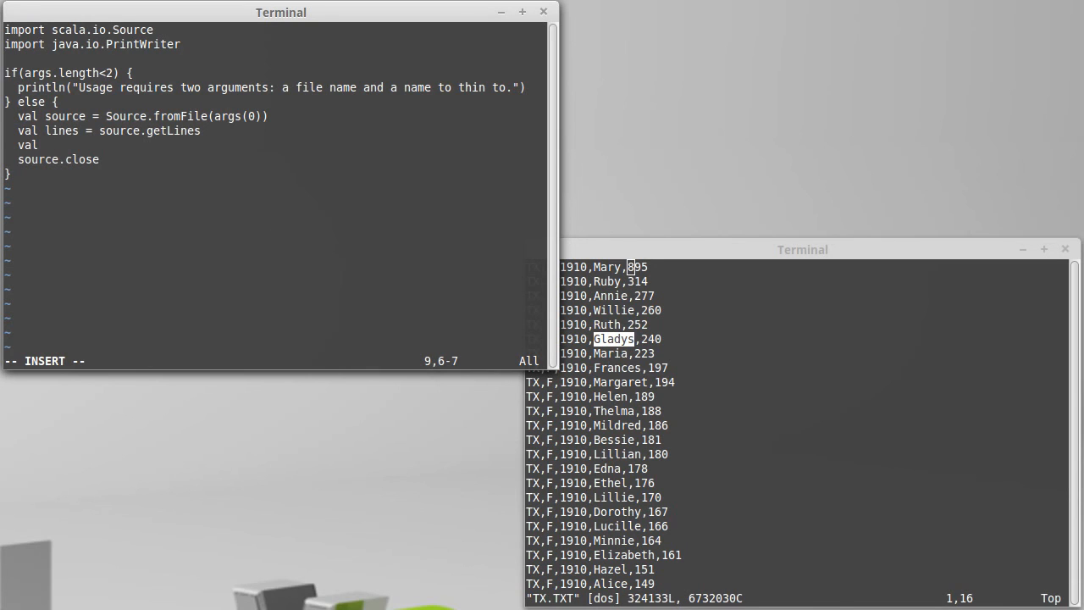
text(matches =)
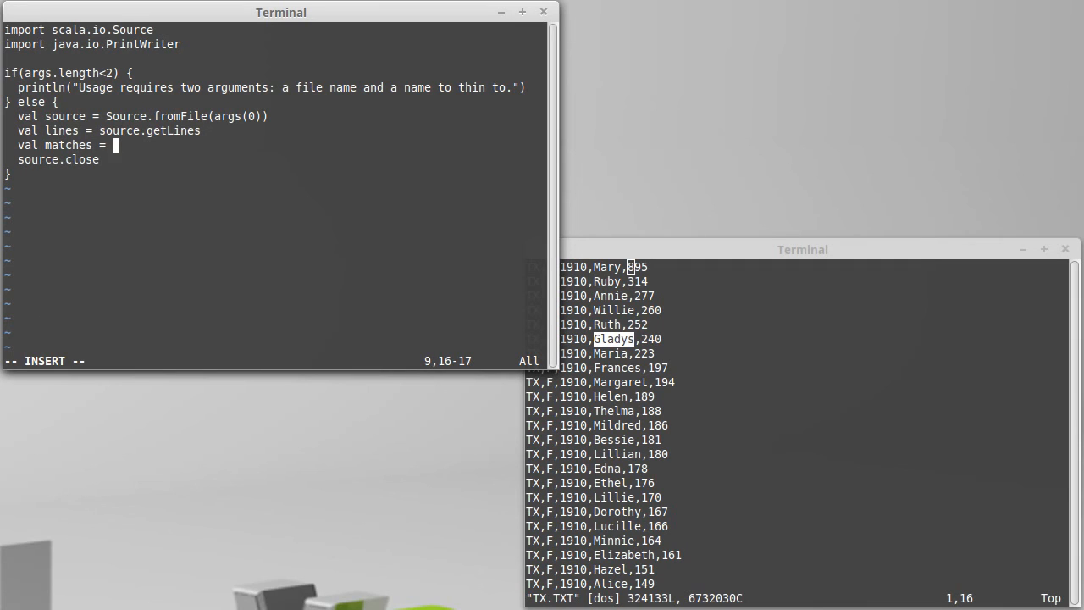
text(lines.f)
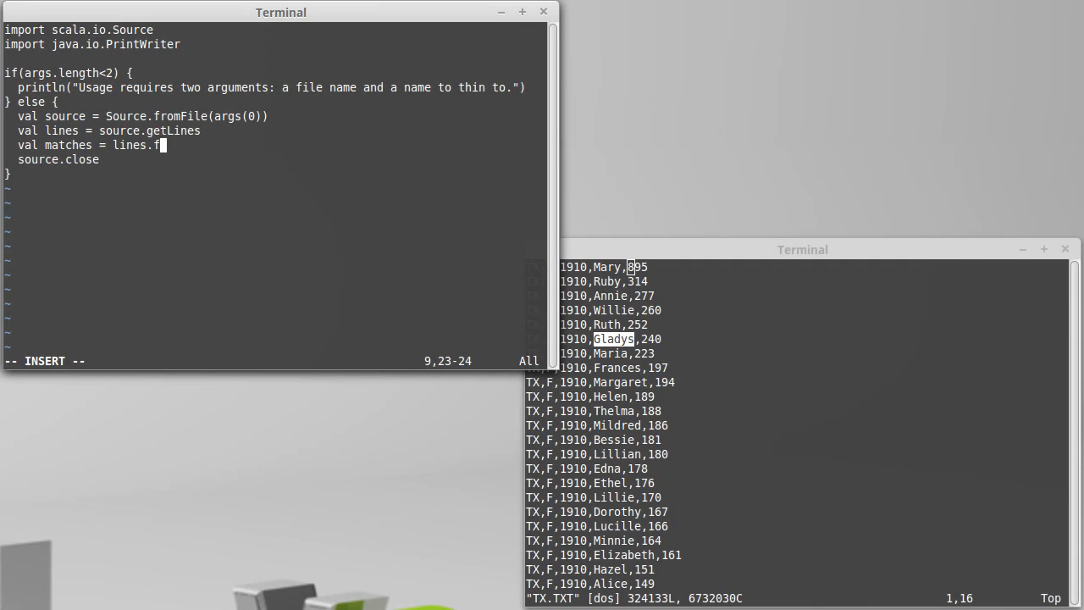
text(ilter)
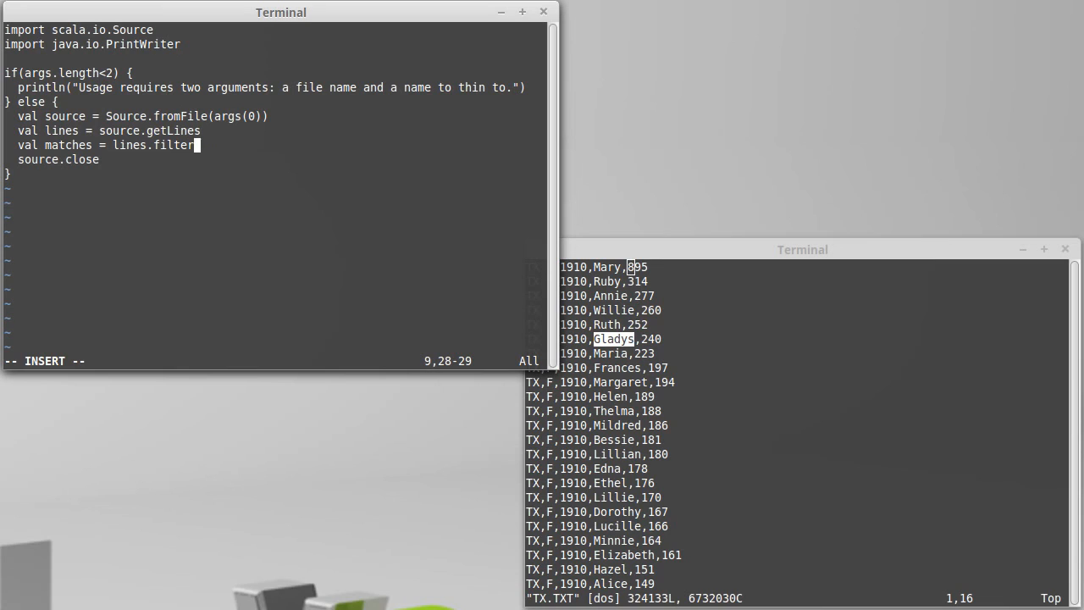
text(()
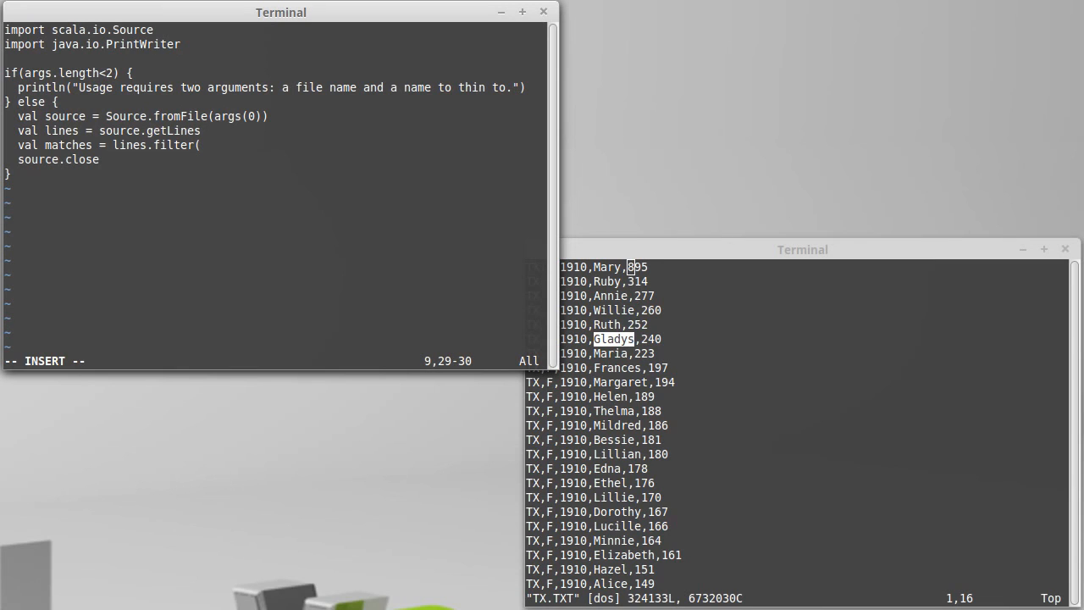
text(line =)
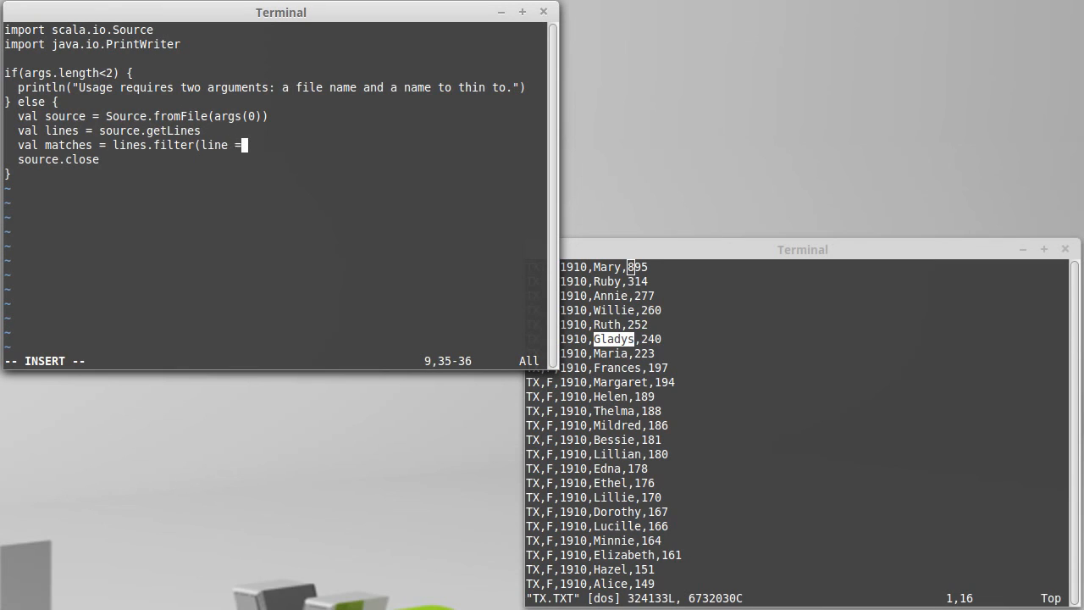
text(>)
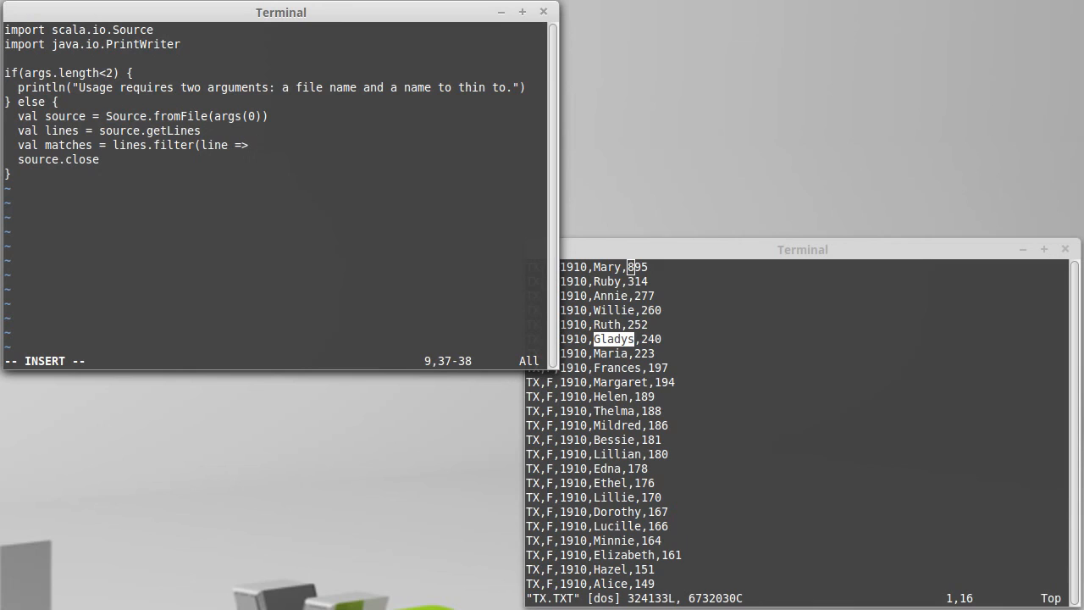
text(line.split(",)
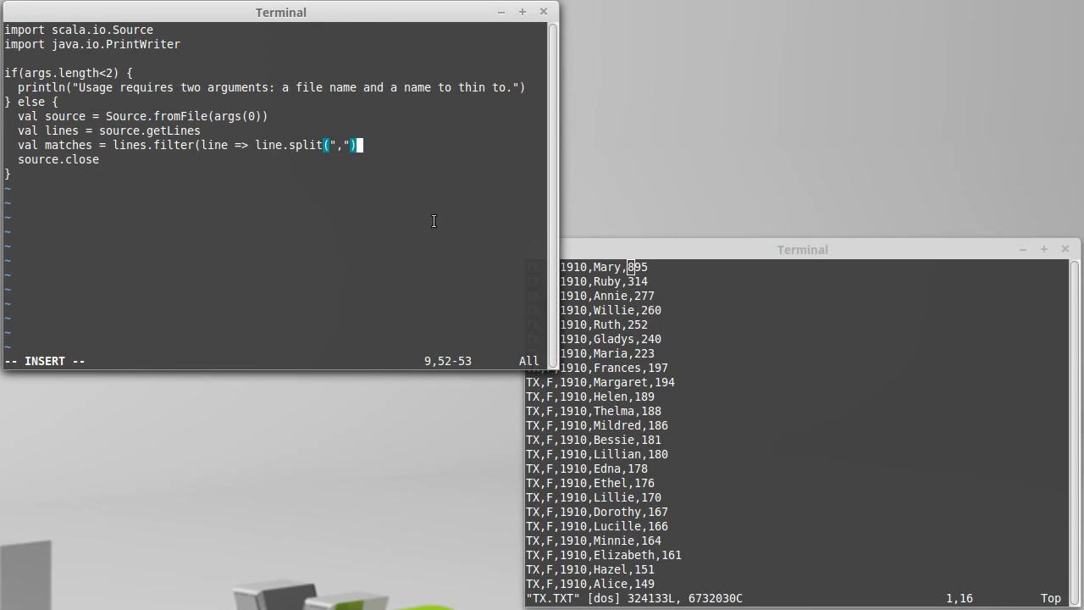
text((3))
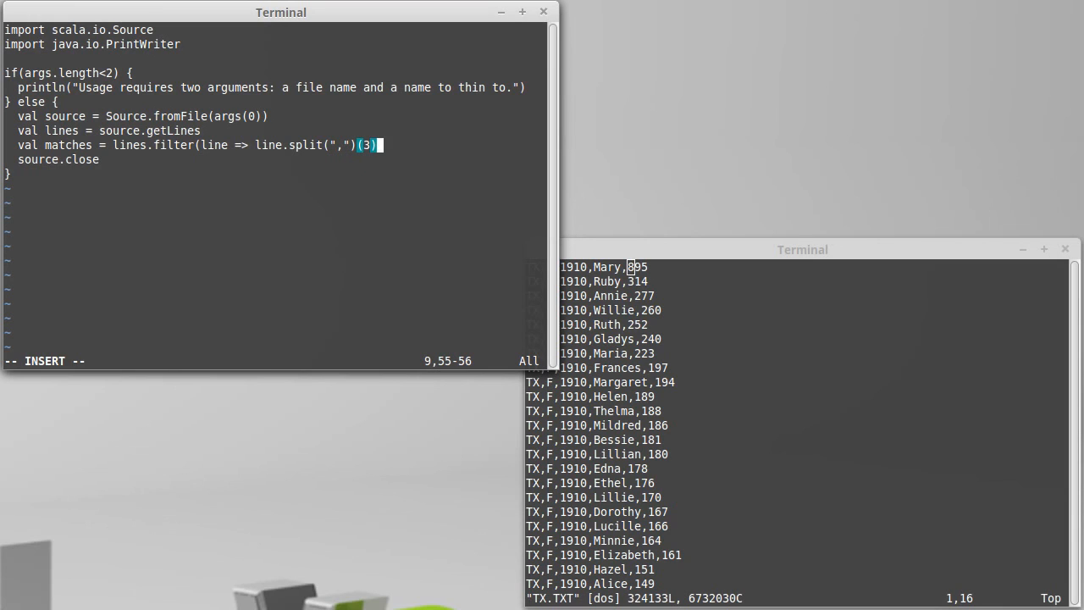
text(==)
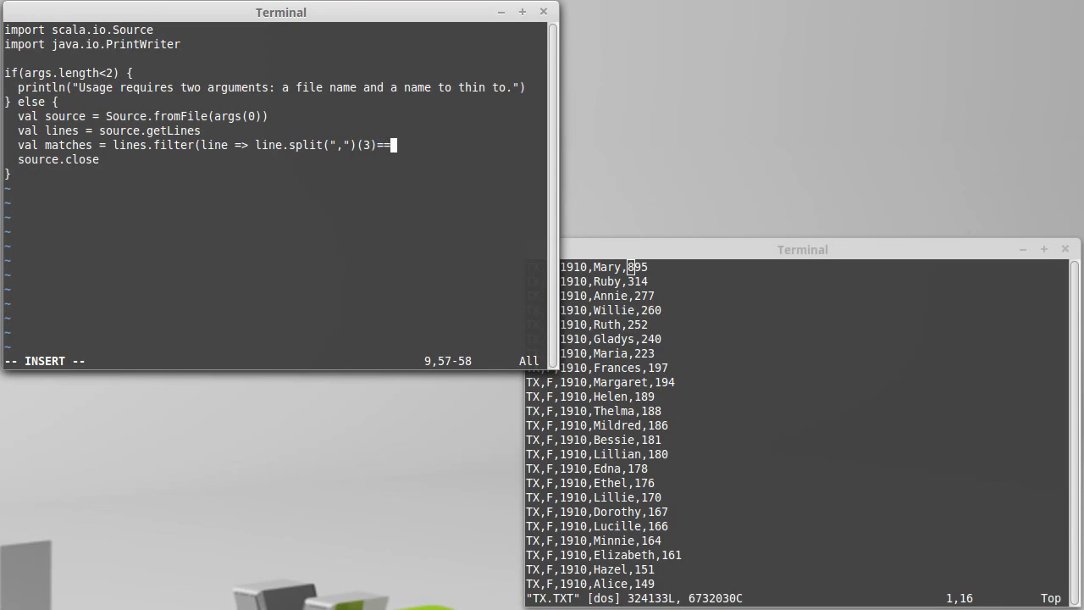
text(args(1))
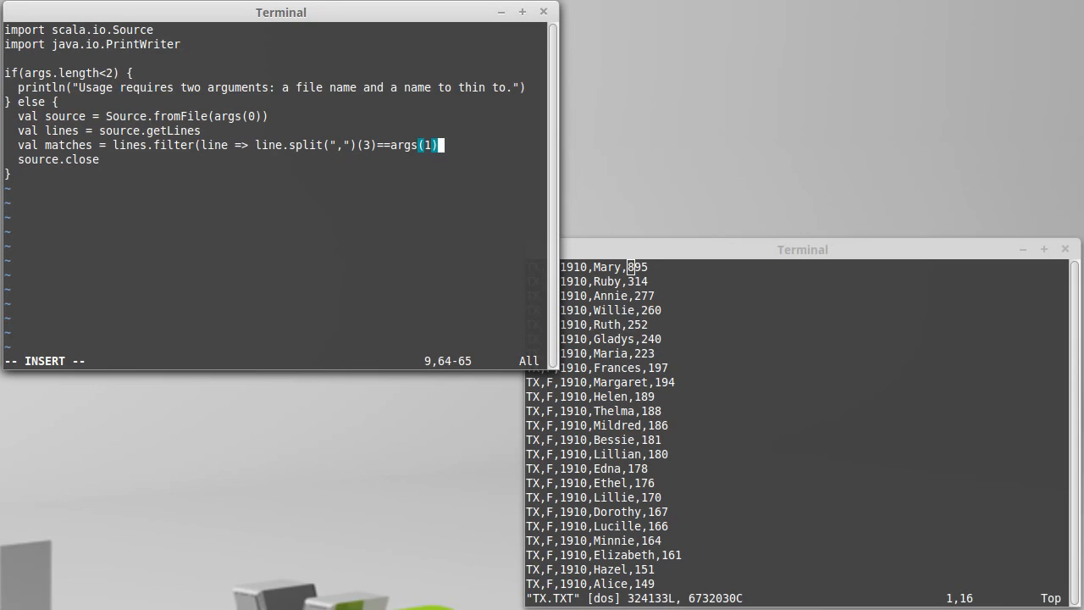
text())
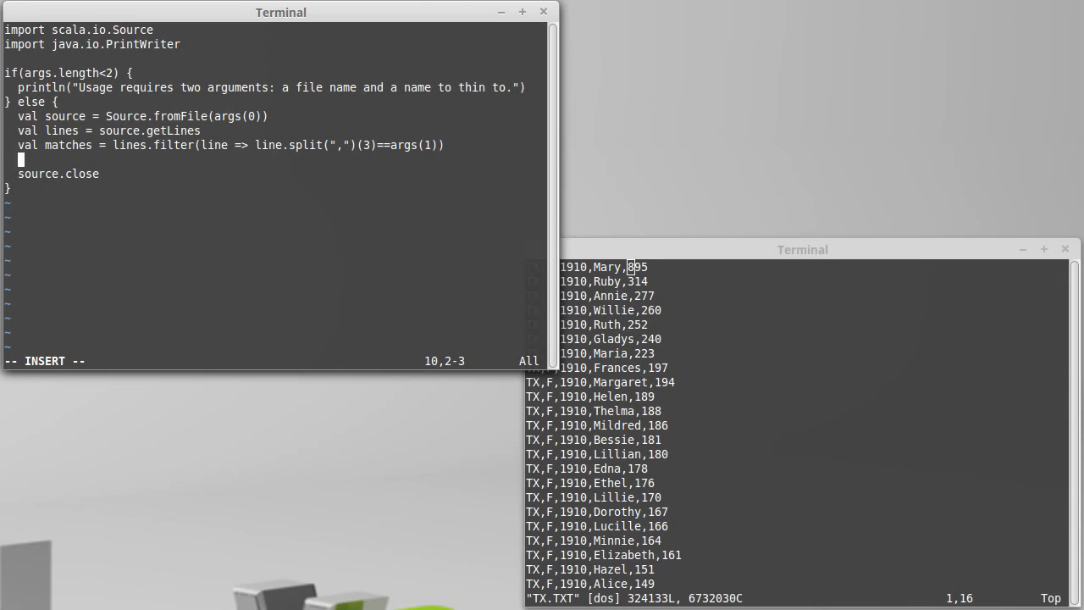
Step: Create val pw = new PrintWriter(args(1)+".txt") and add pw.close before source.close
text(val)
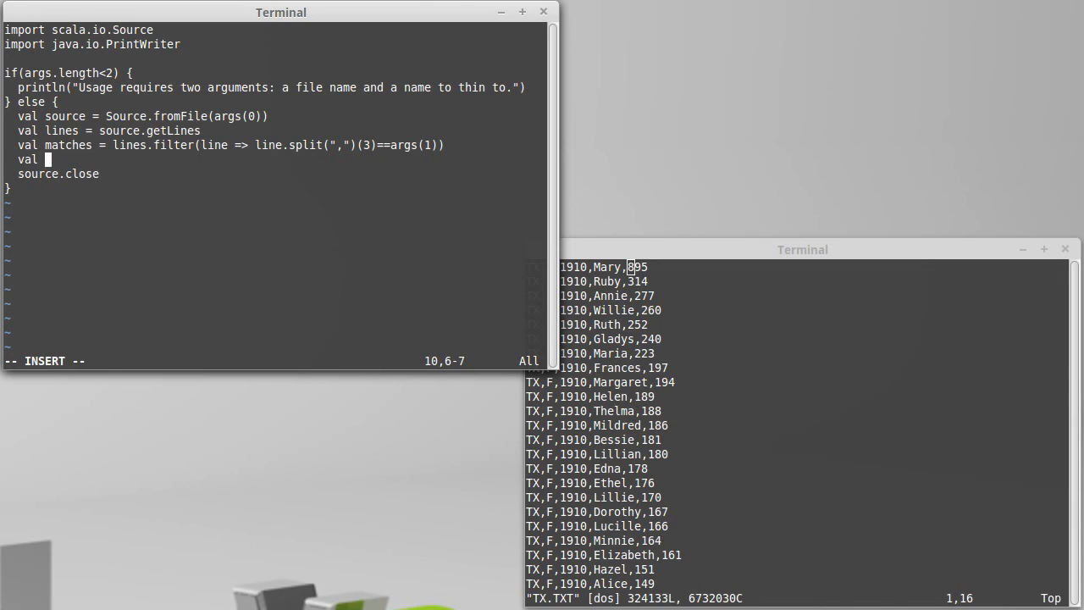
text(pw = new PrintWriter()
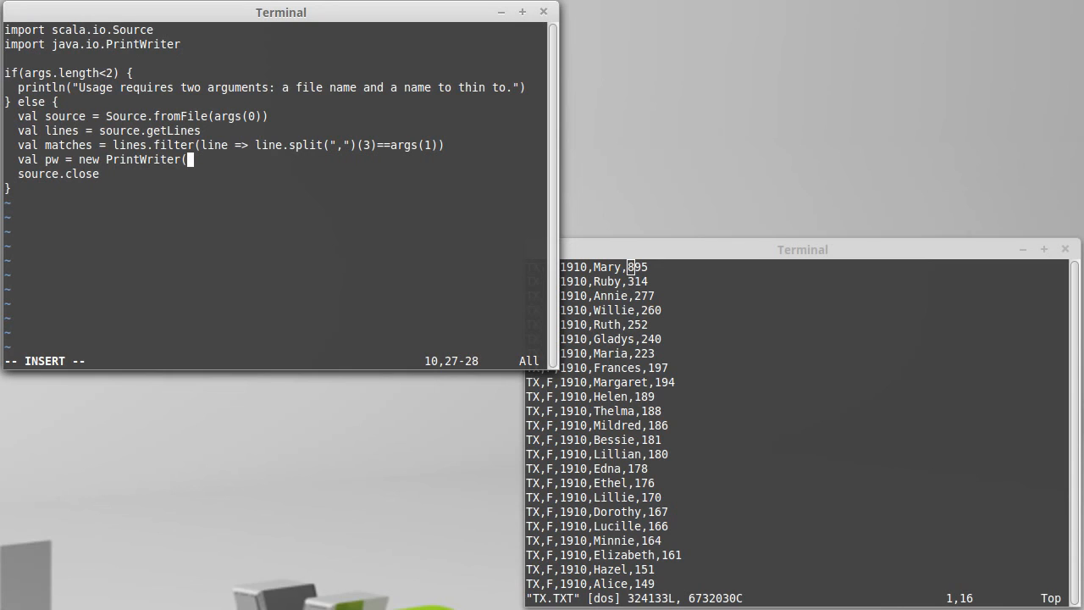
text(args(1)))
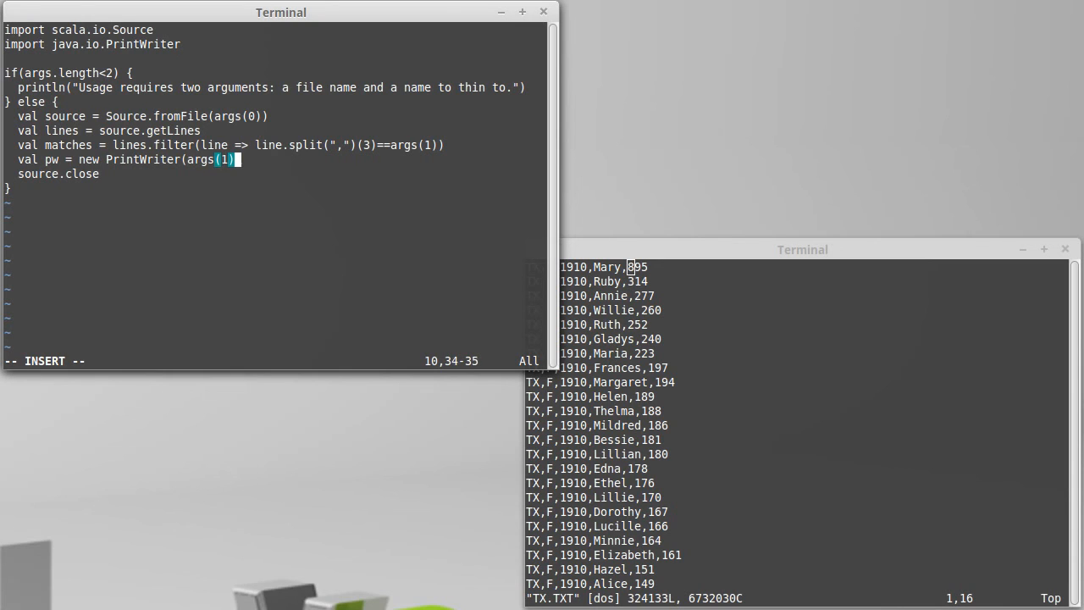
text(+)
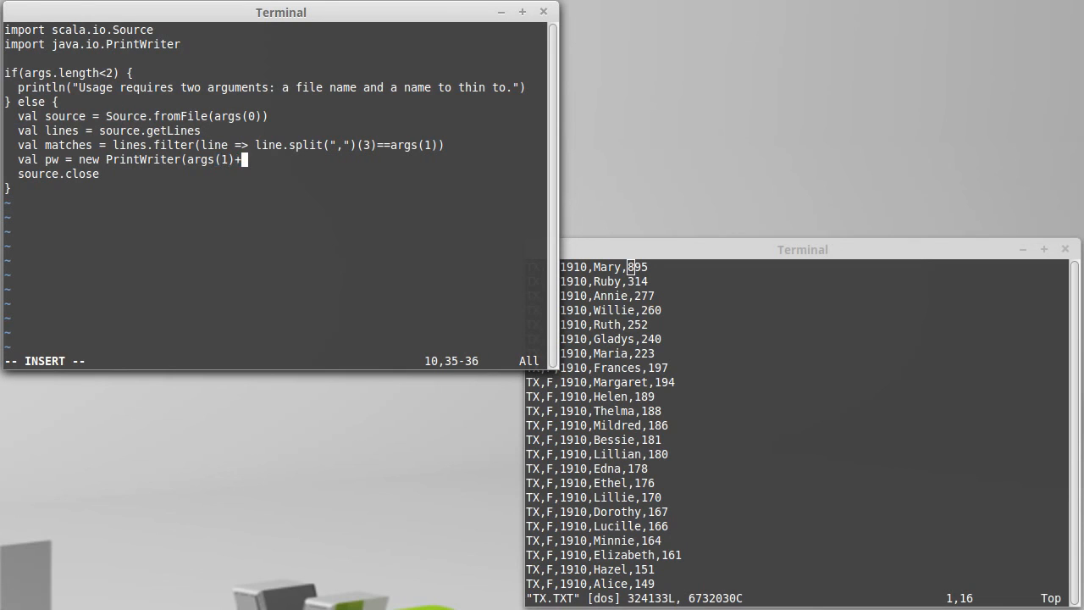
text(".txt")
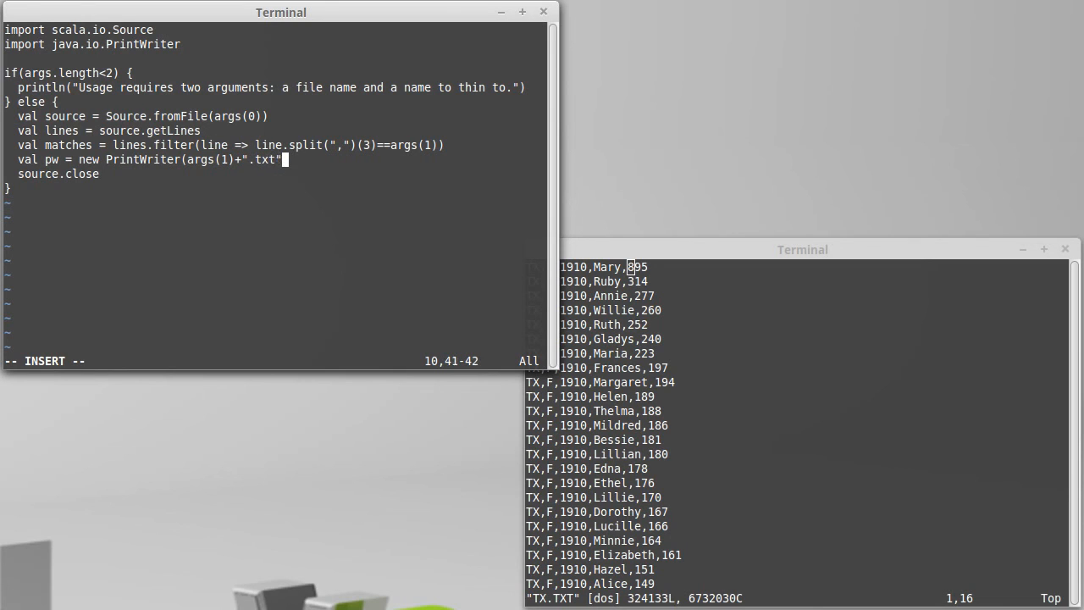
text())
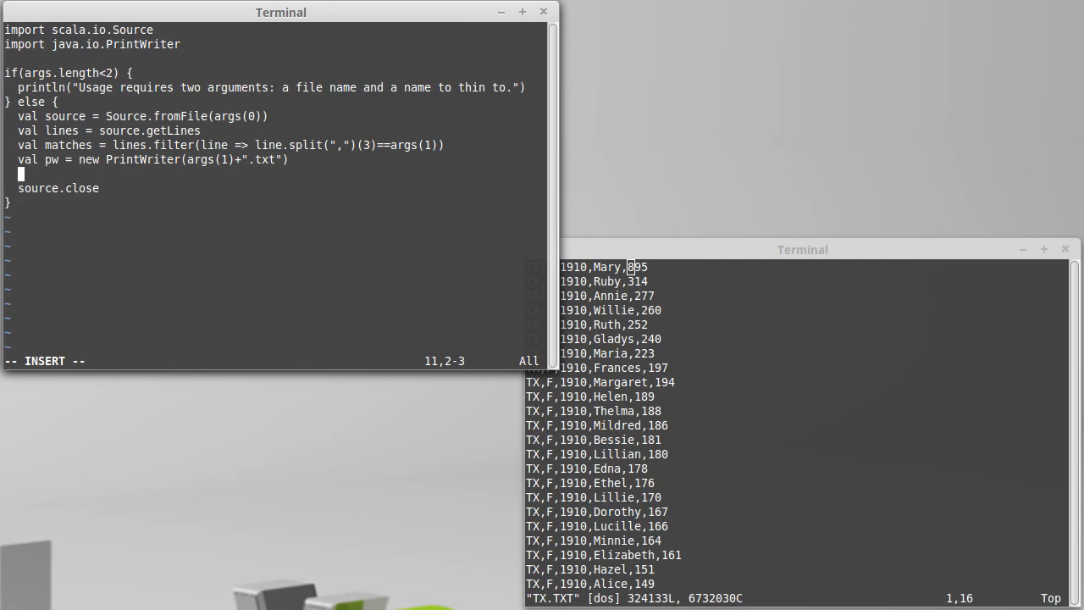
text(pw.close)
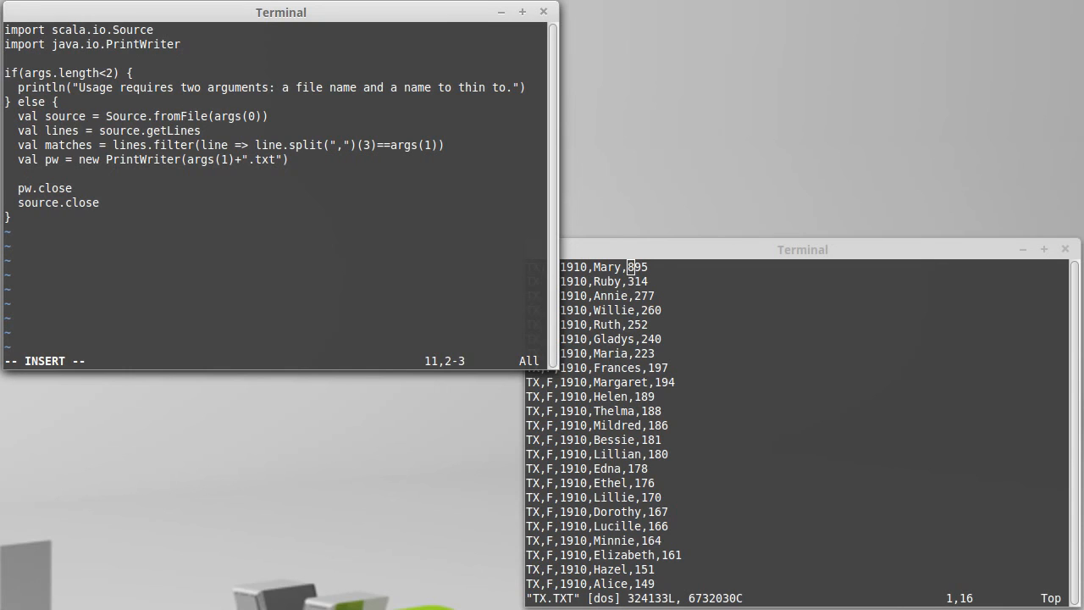
Step: Write matches.foreach(line => pw.println(line)) so every matching line is written through pw
text(matches.fo)
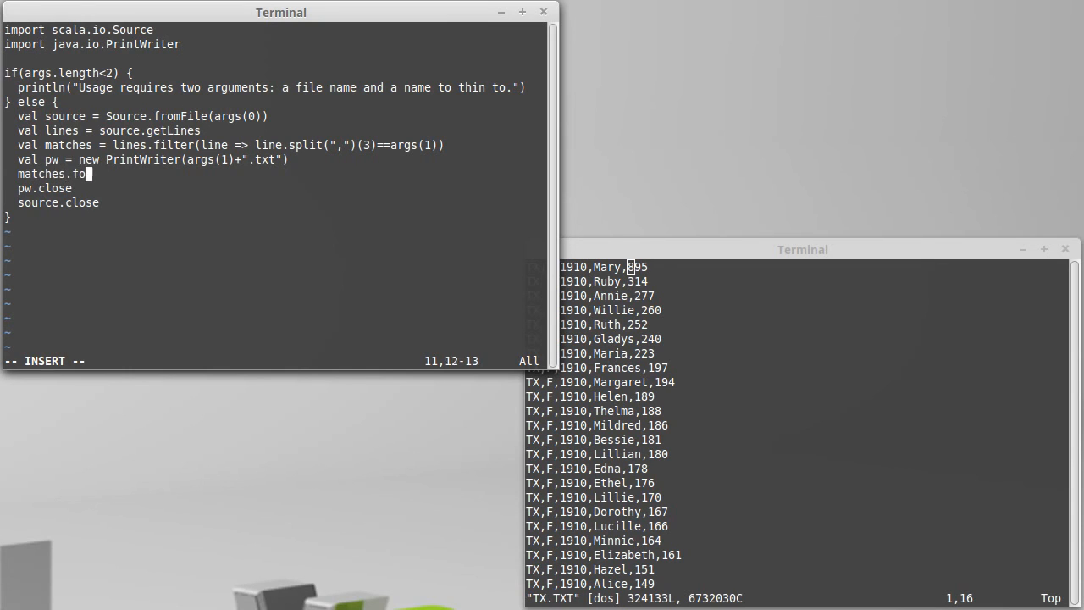
text(reach()
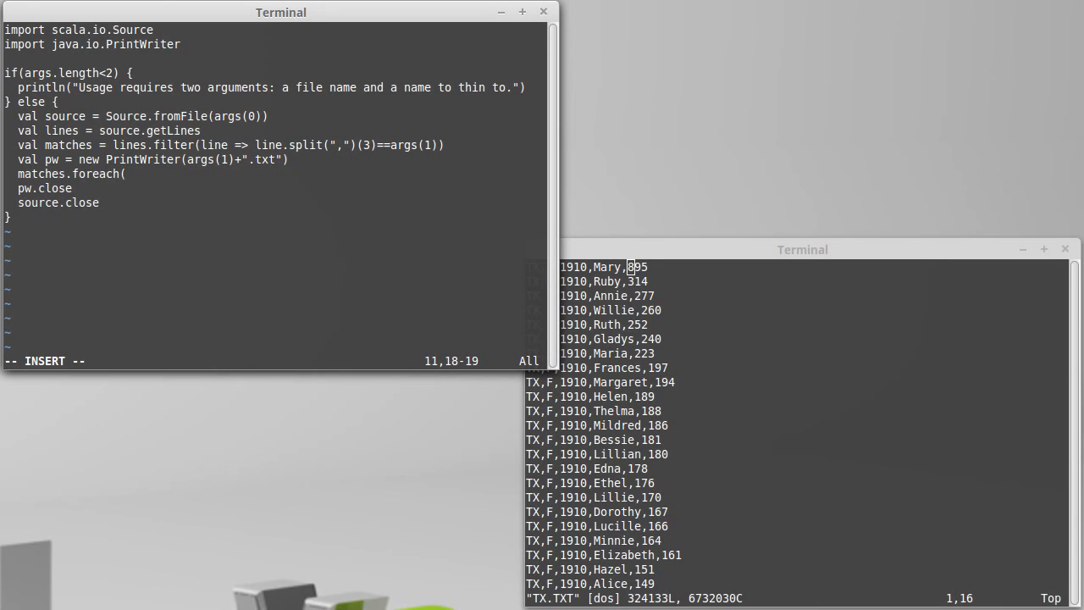
text(line =)
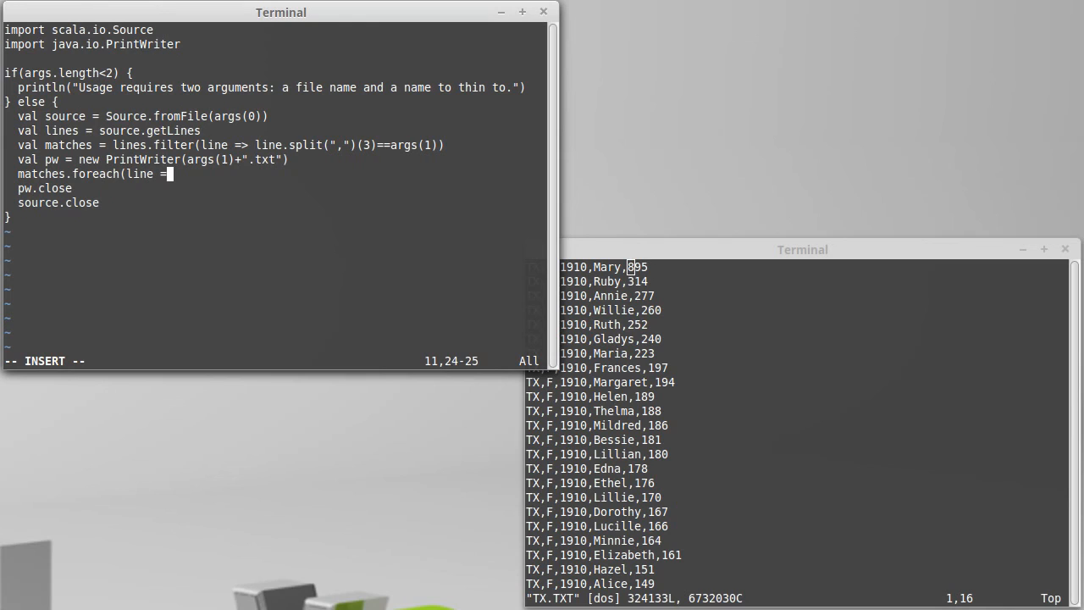
text(pw.)
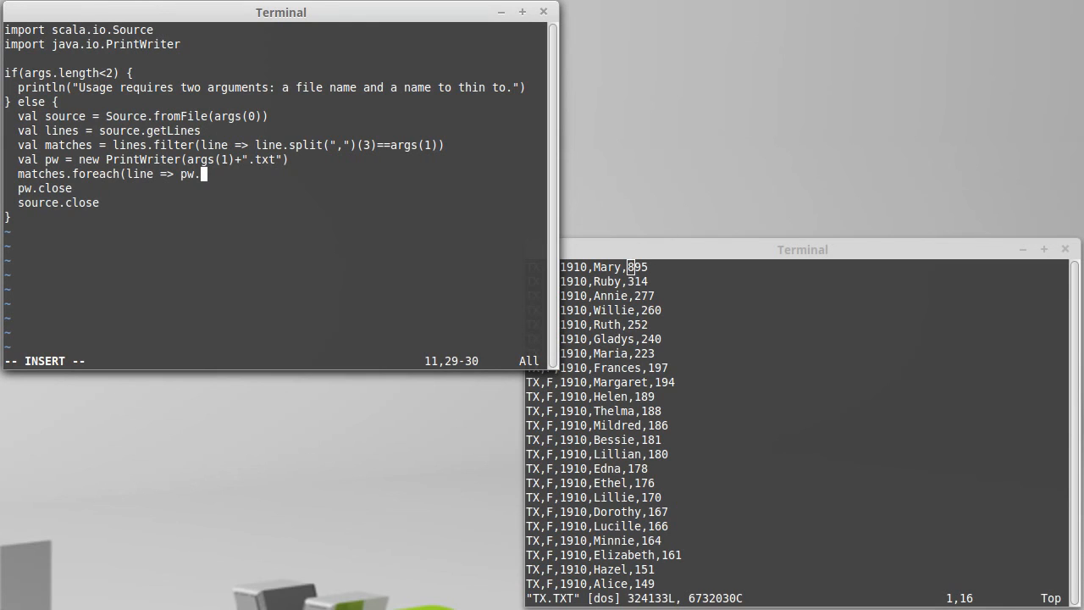
text(println(line)))
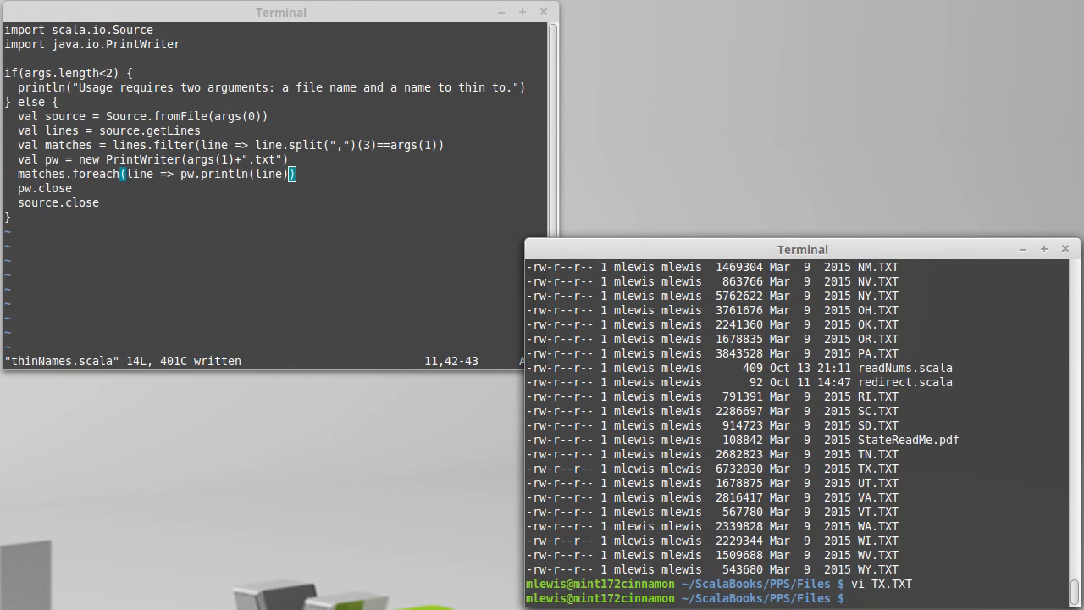
Step: Run scala thinNames.scala without proper arguments to see the usage message
text(scala)
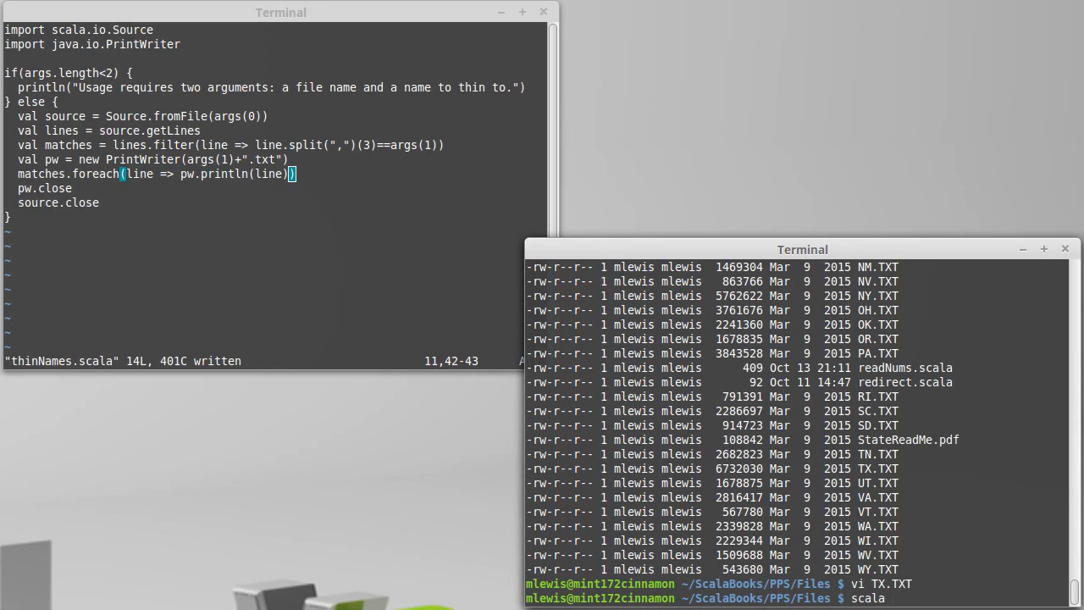
text(thinNames.scala)
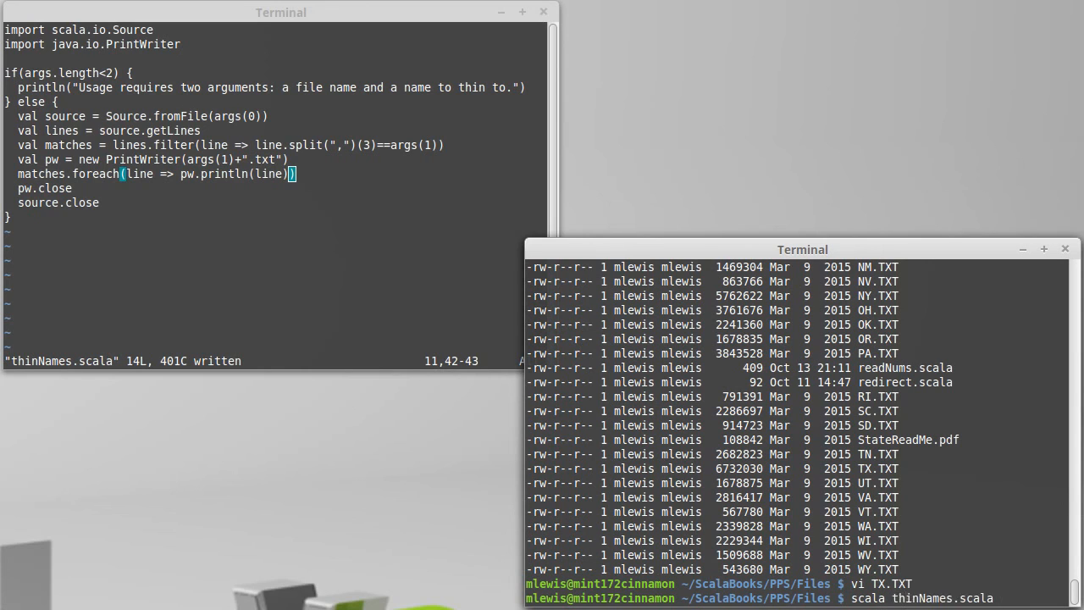
text(Tx)
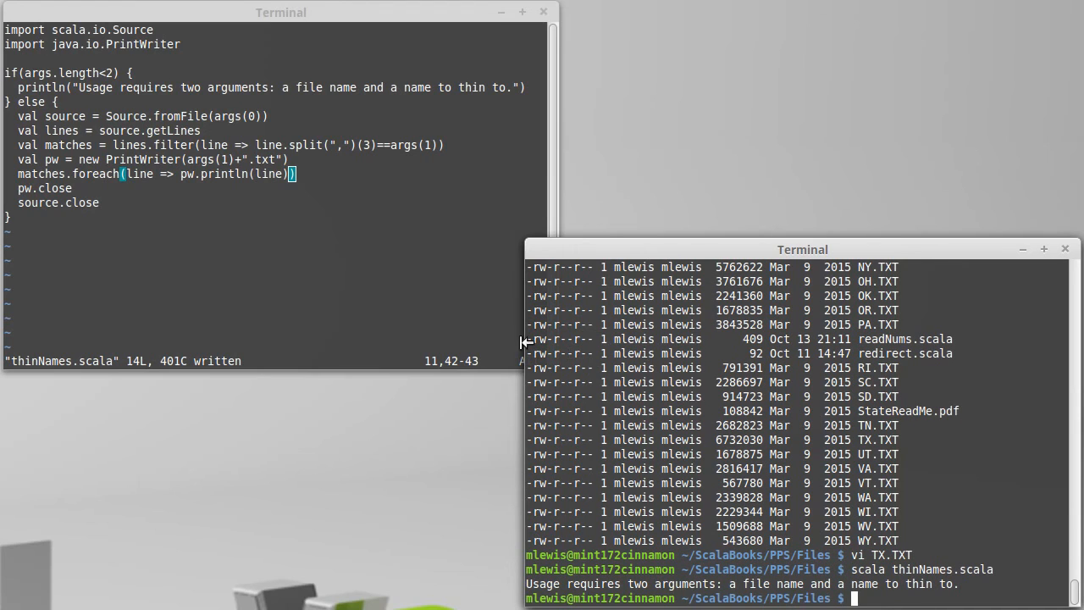
mouse_move(905, 525)
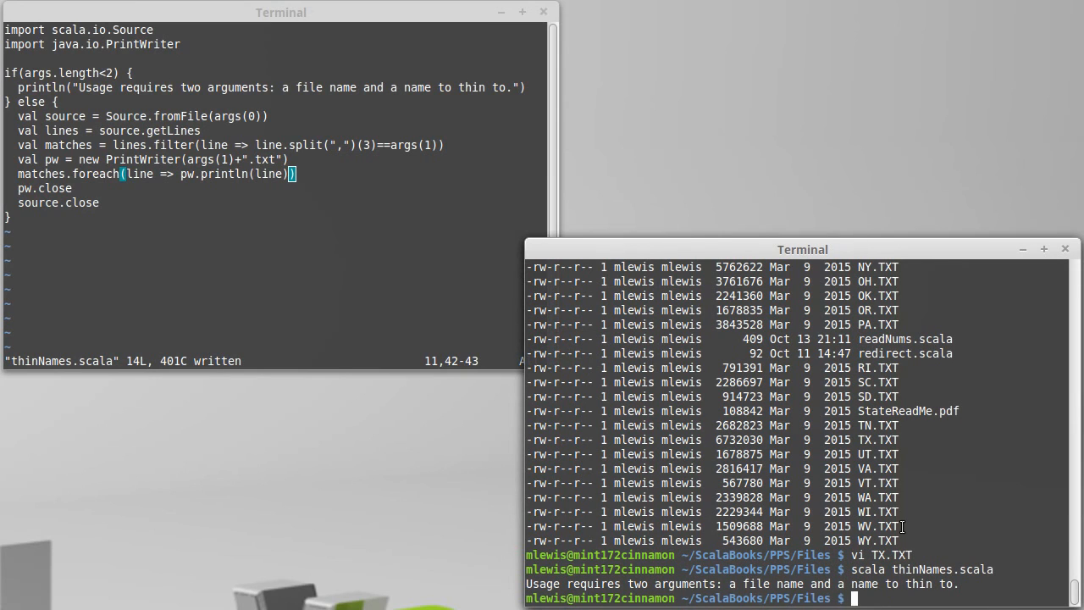
Step: Rerun scala thinNames.scala with TX.TXT and the name Mark to produce Mark.txt
text(scala thinNames.scala)
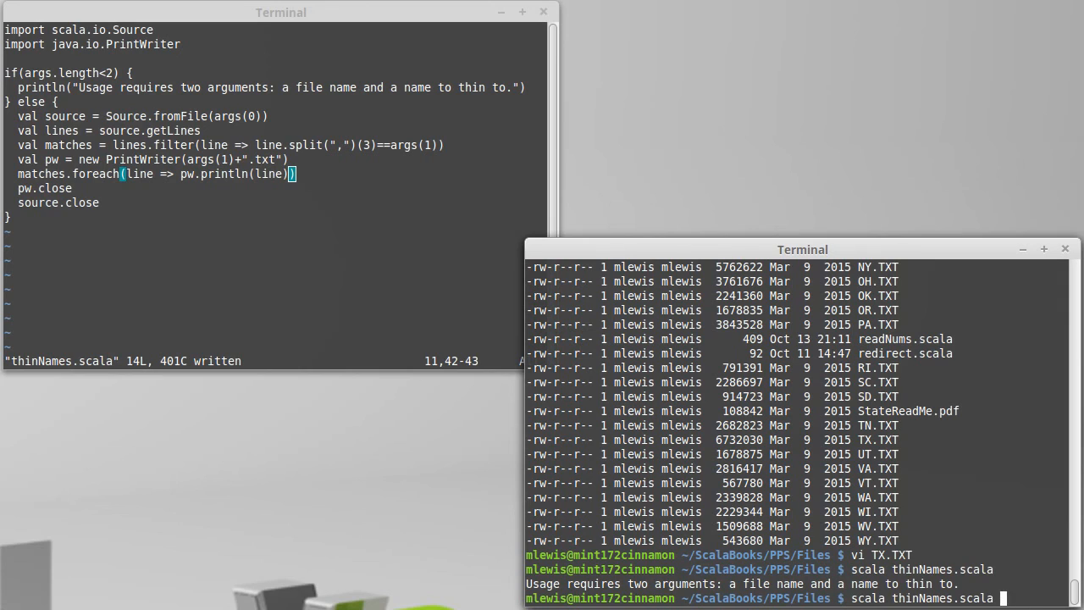
text(TX.TXT)
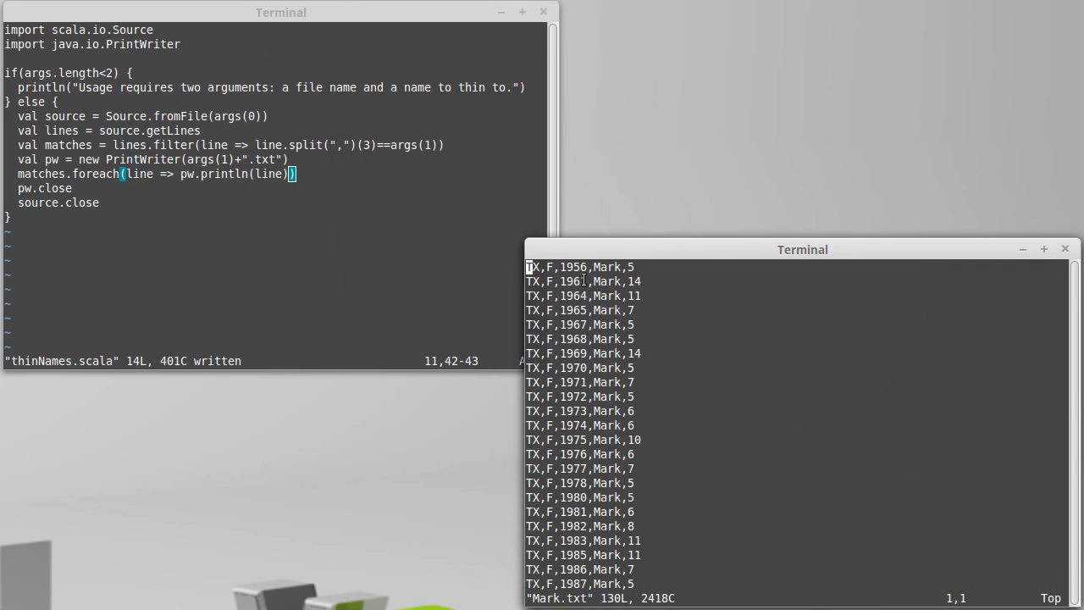
mouse_move(652, 286)
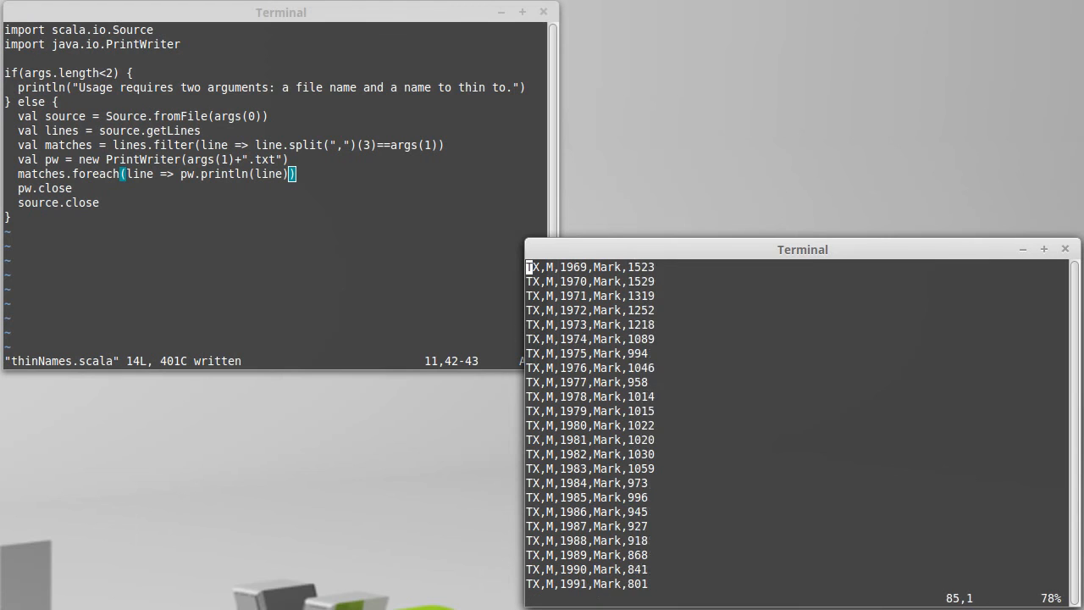
Step: Scroll through Mark.txt's 130 Texas records, female then male entries
scroll(down, 3)
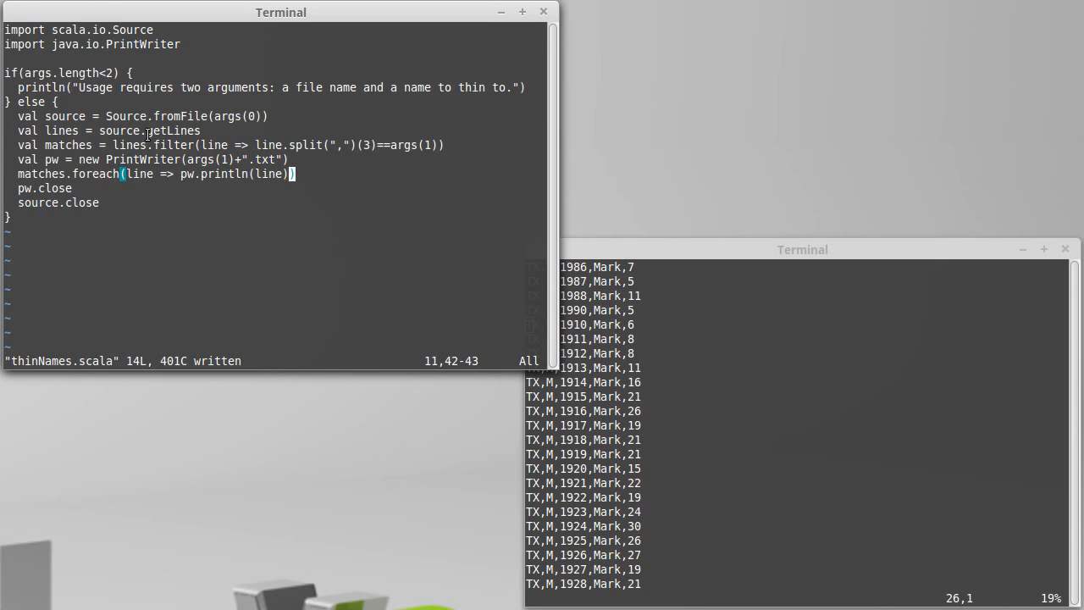
mouse_move(183, 159)
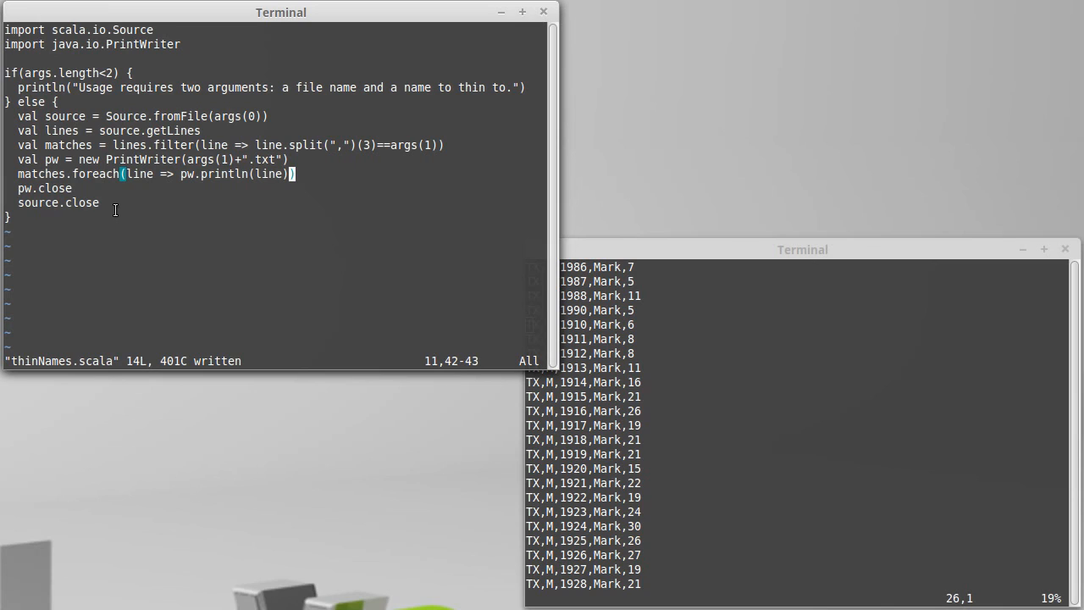
mouse_move(444, 247)
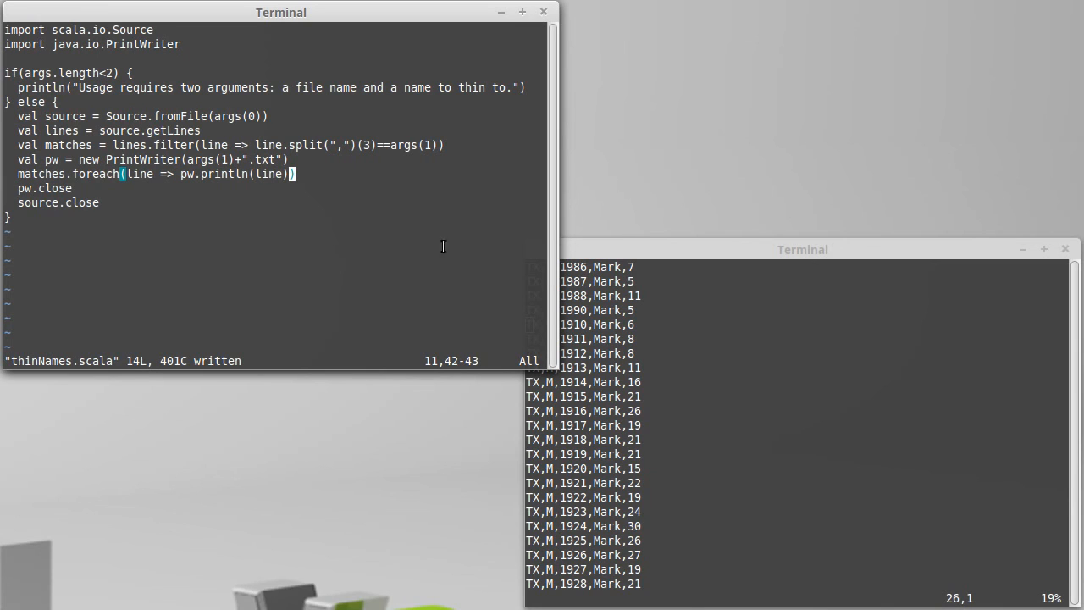
mouse_move(337, 157)
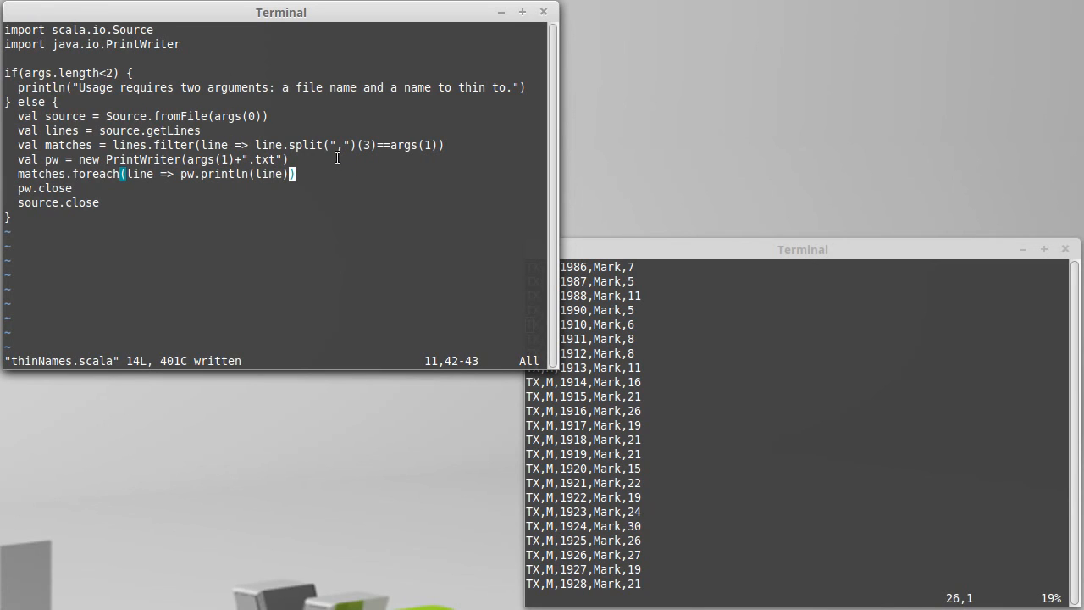